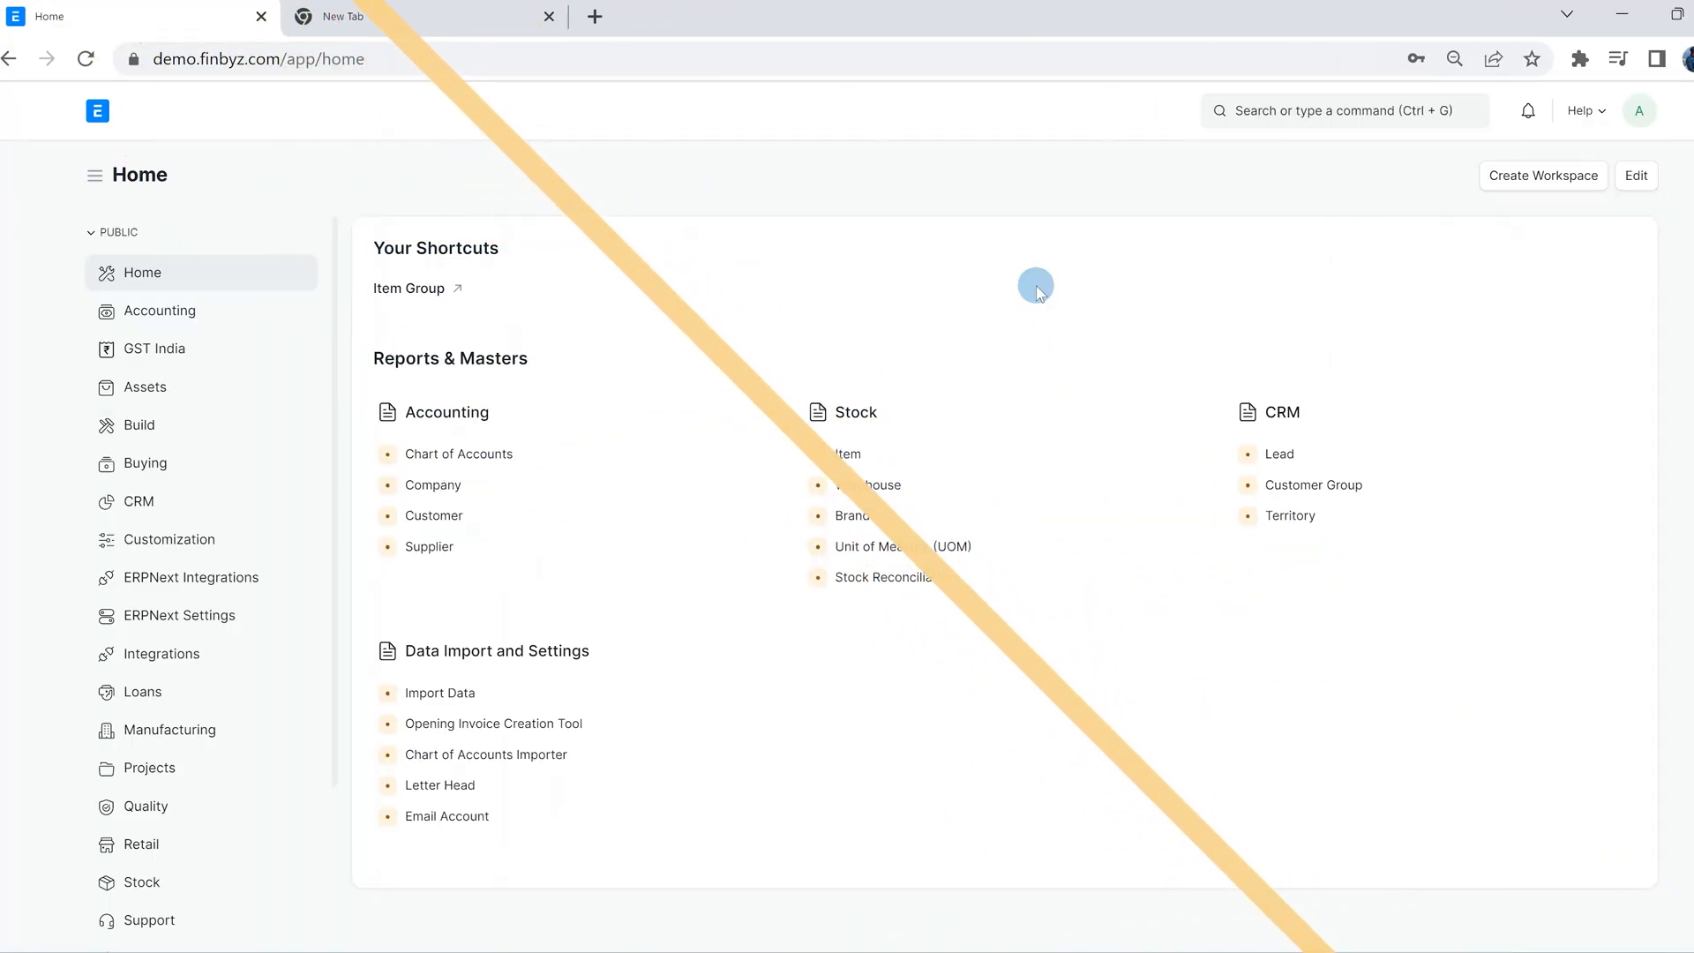
# Step: Start a new Email Account from the awesome bar and begin creating a new Email Domain
pyautogui.click(1340, 110)
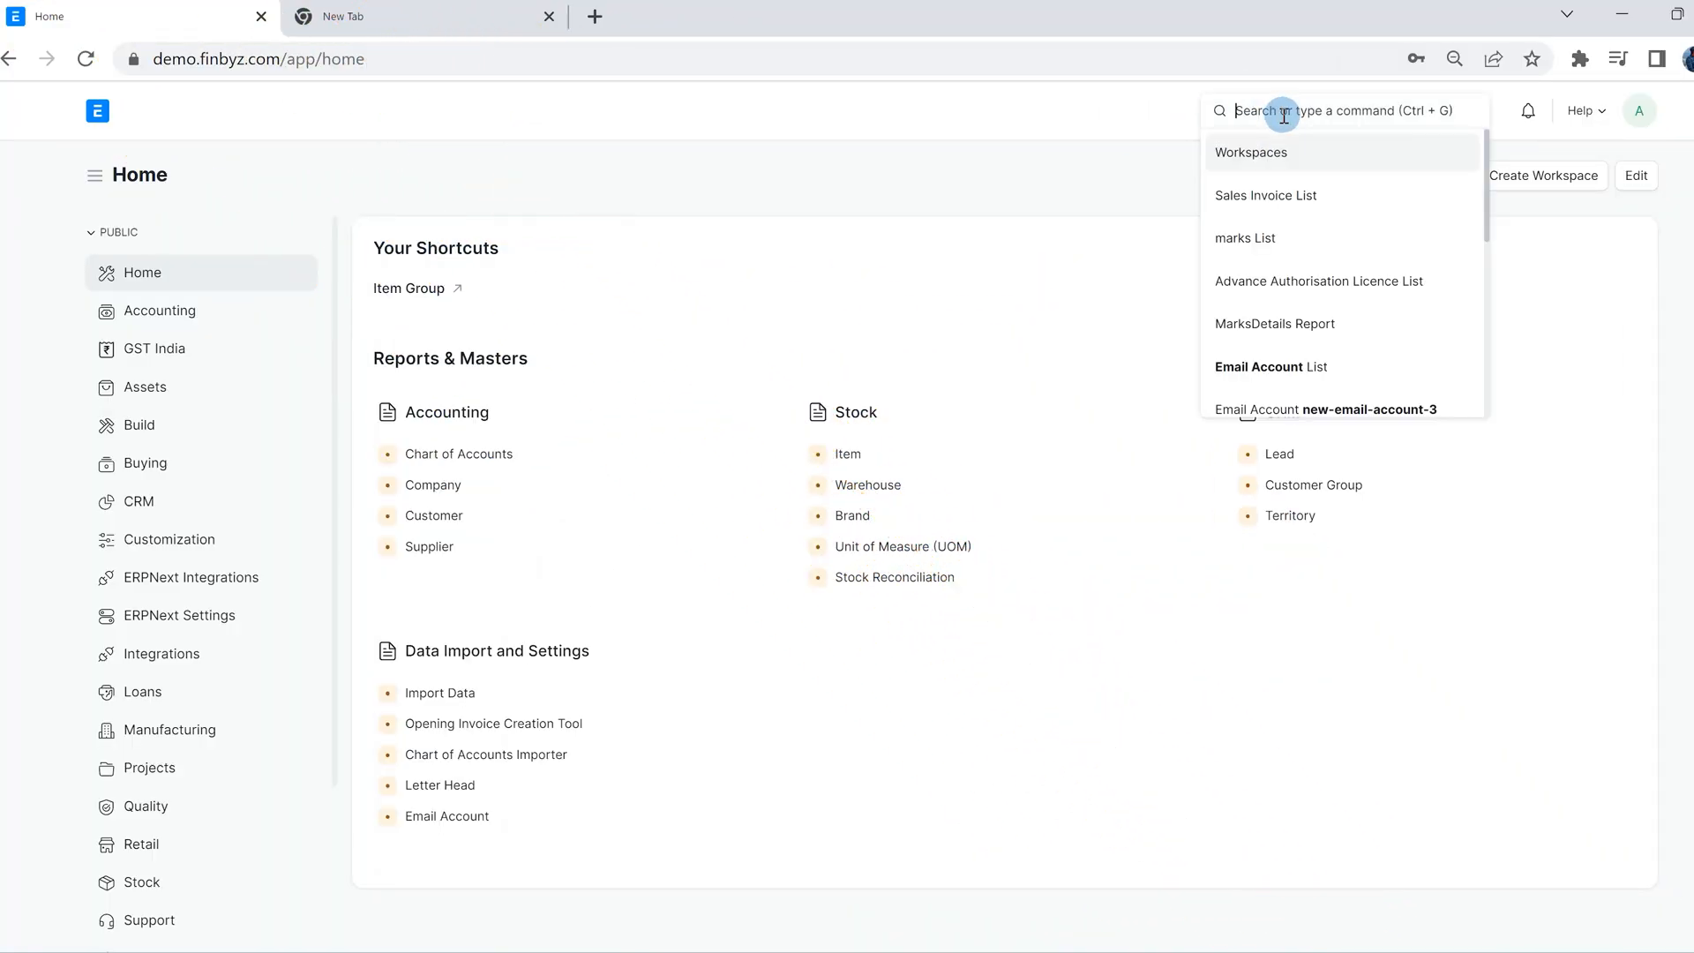
pyautogui.click(1271, 367)
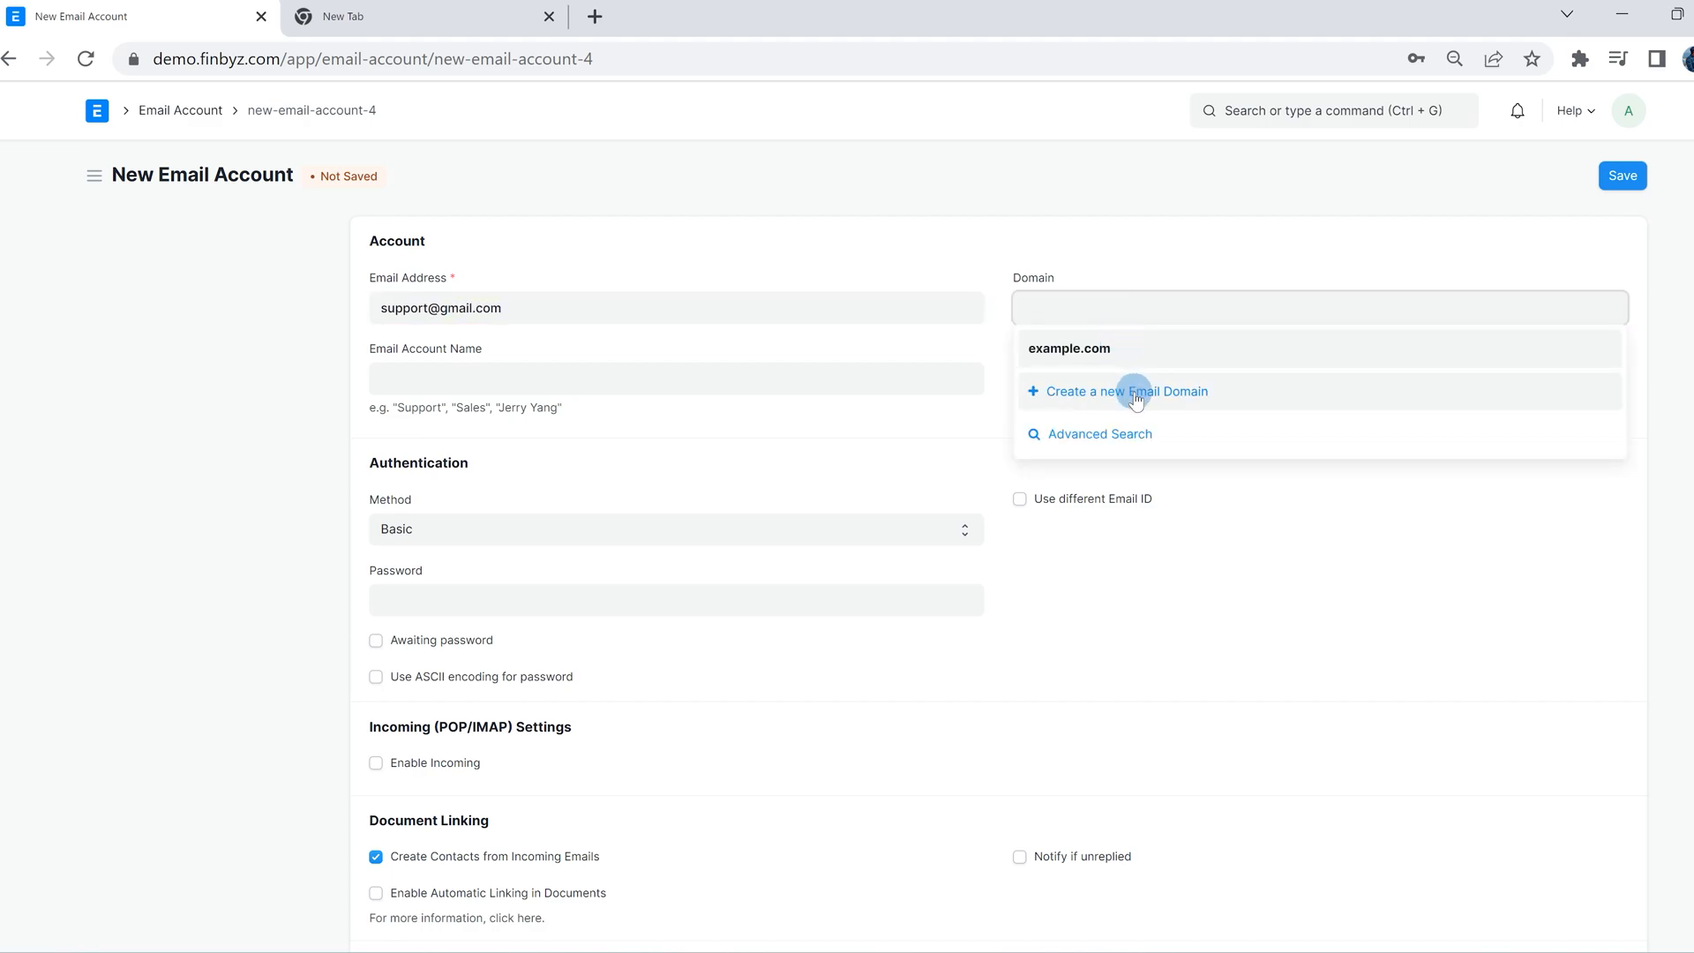
pyautogui.click(1128, 392)
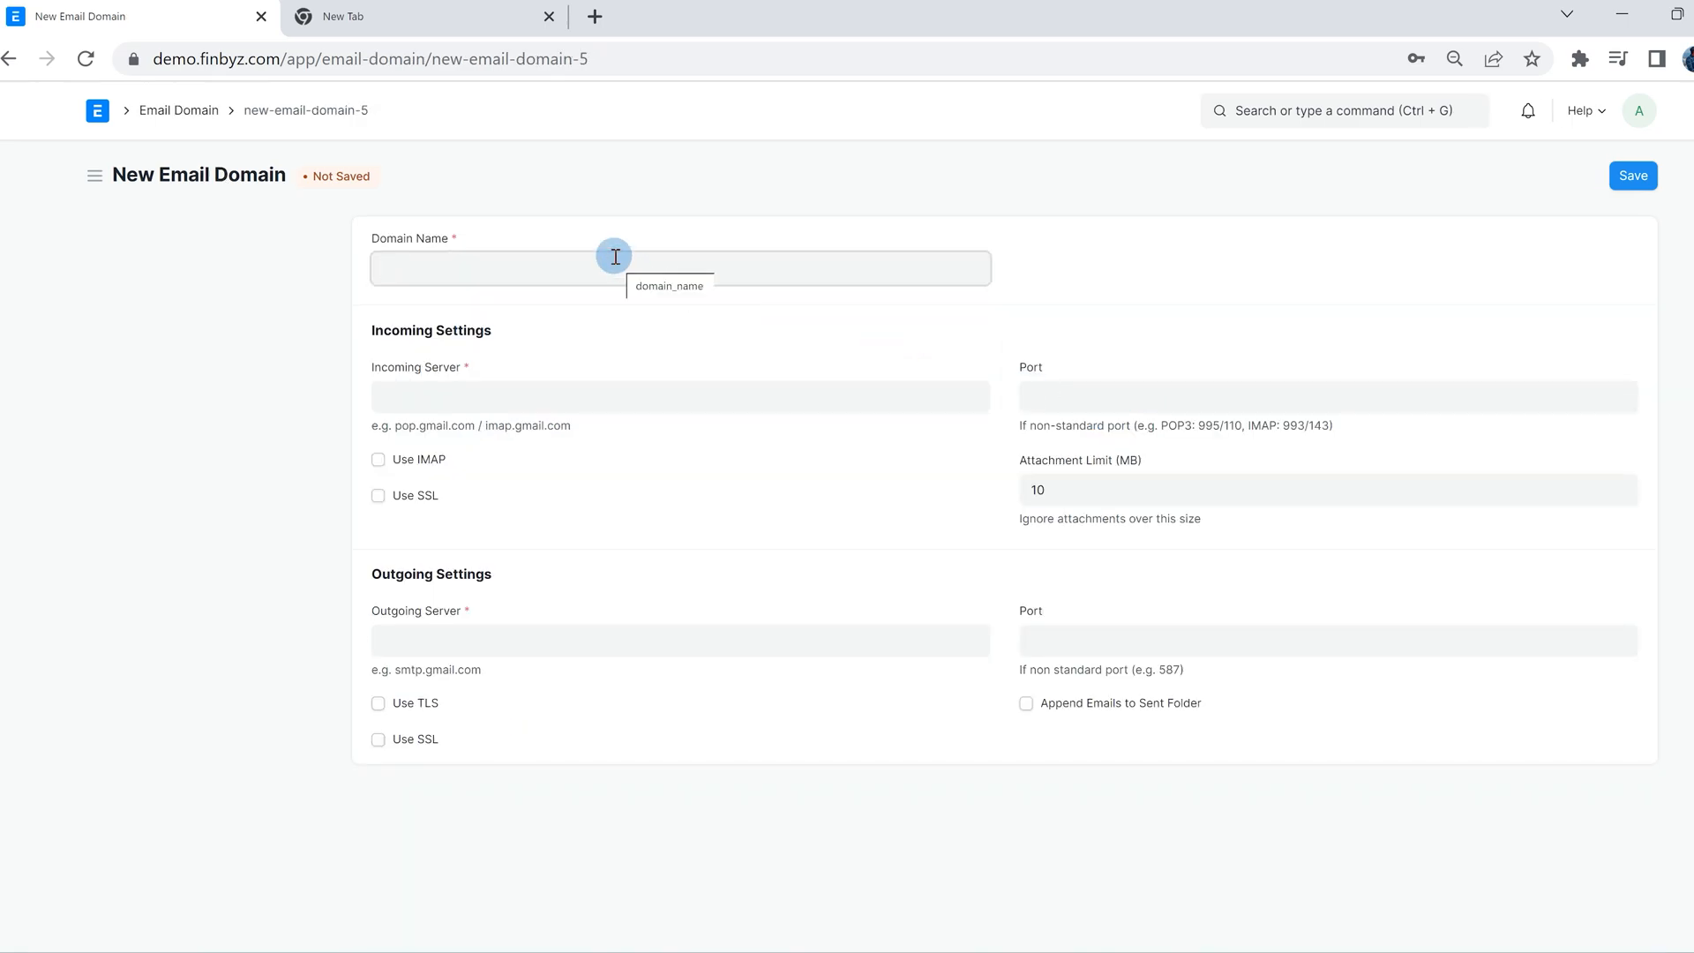
# Step: Enter domain Gmail with incoming server imap.gmail.com and IMAP enabled
pyautogui.write('Gmail.')
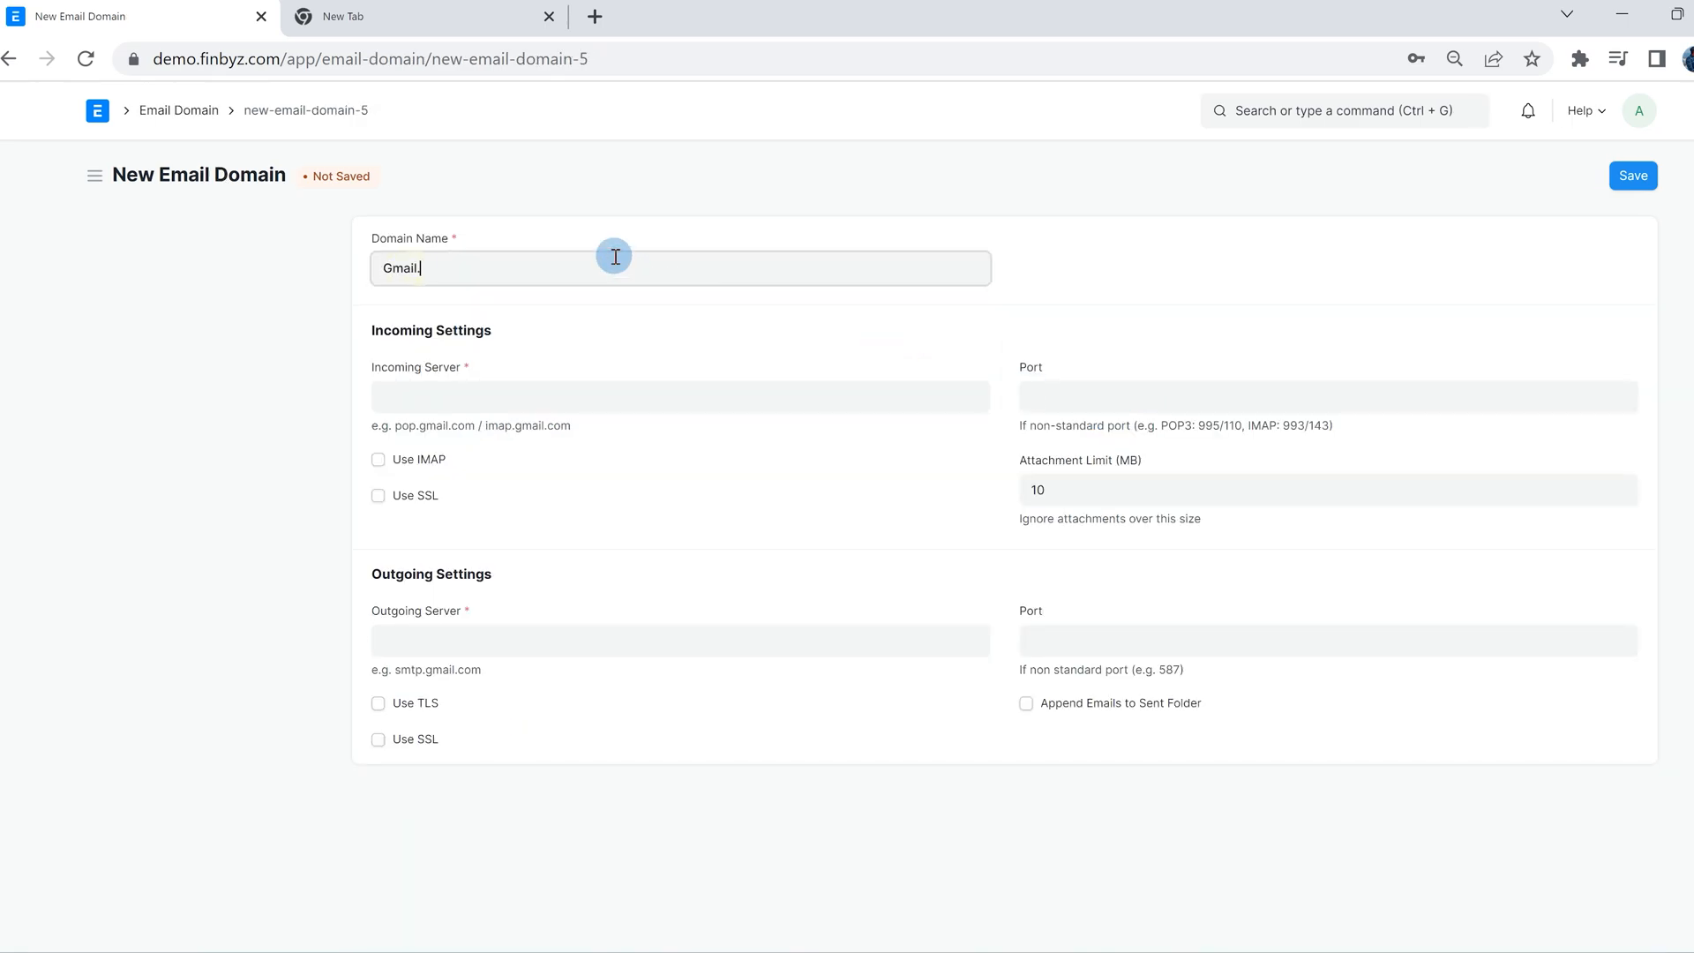
pyautogui.write('imap.gmail.com')
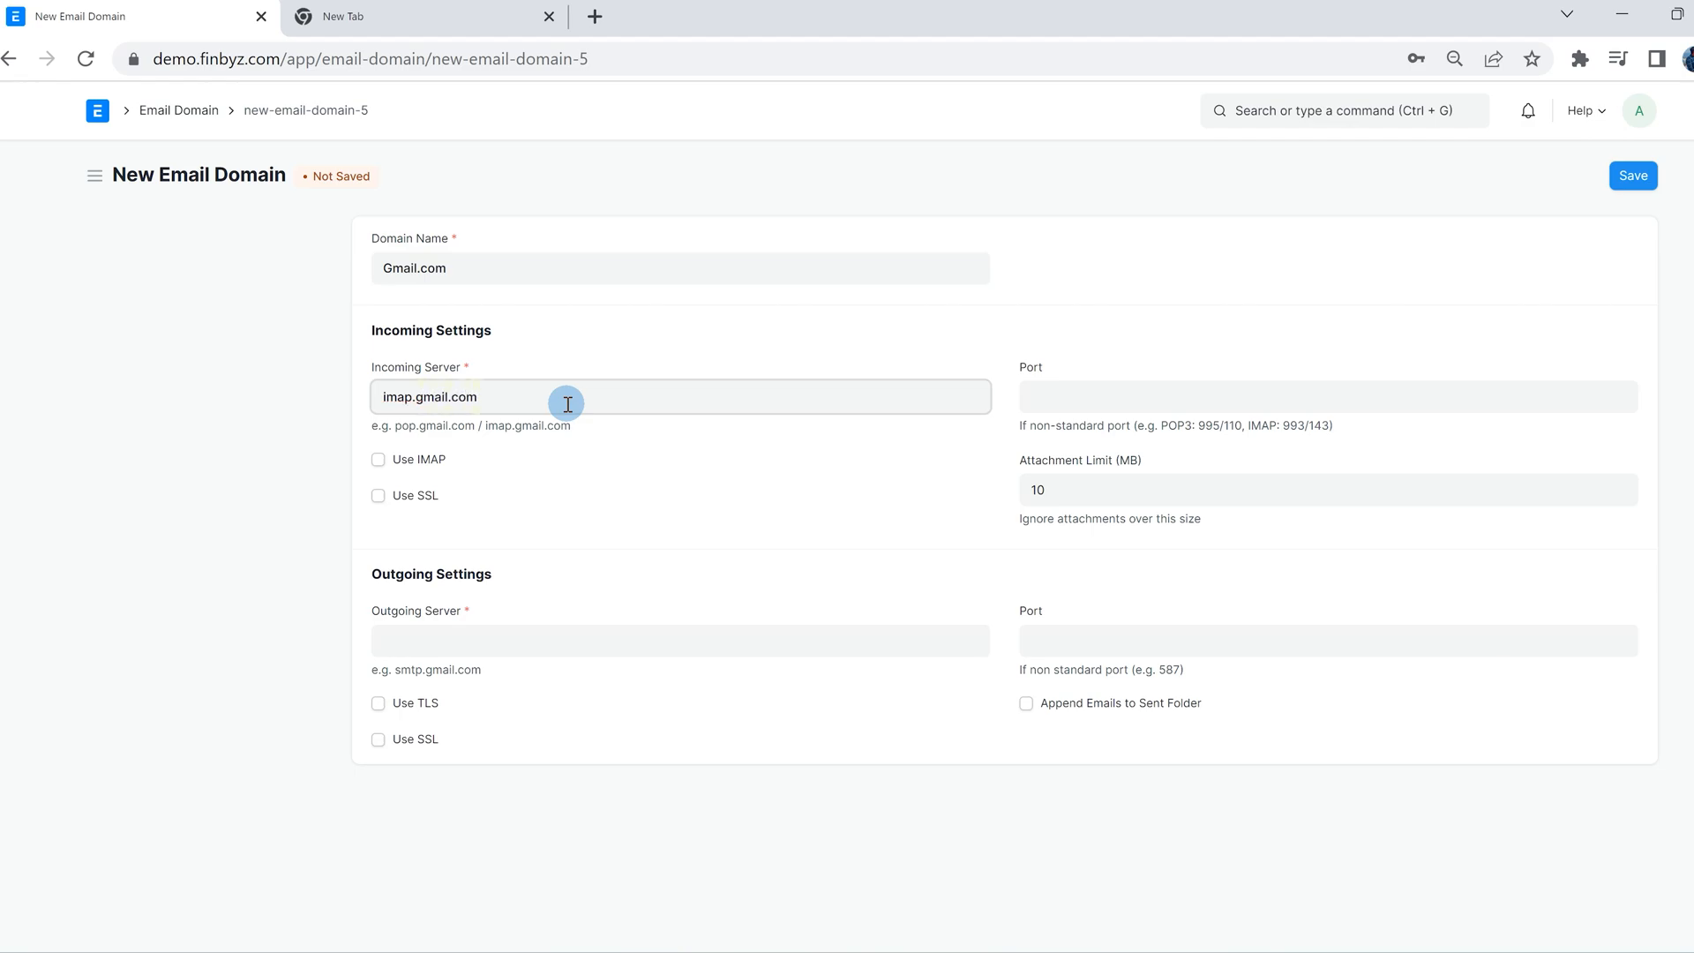
pyautogui.click(377, 459)
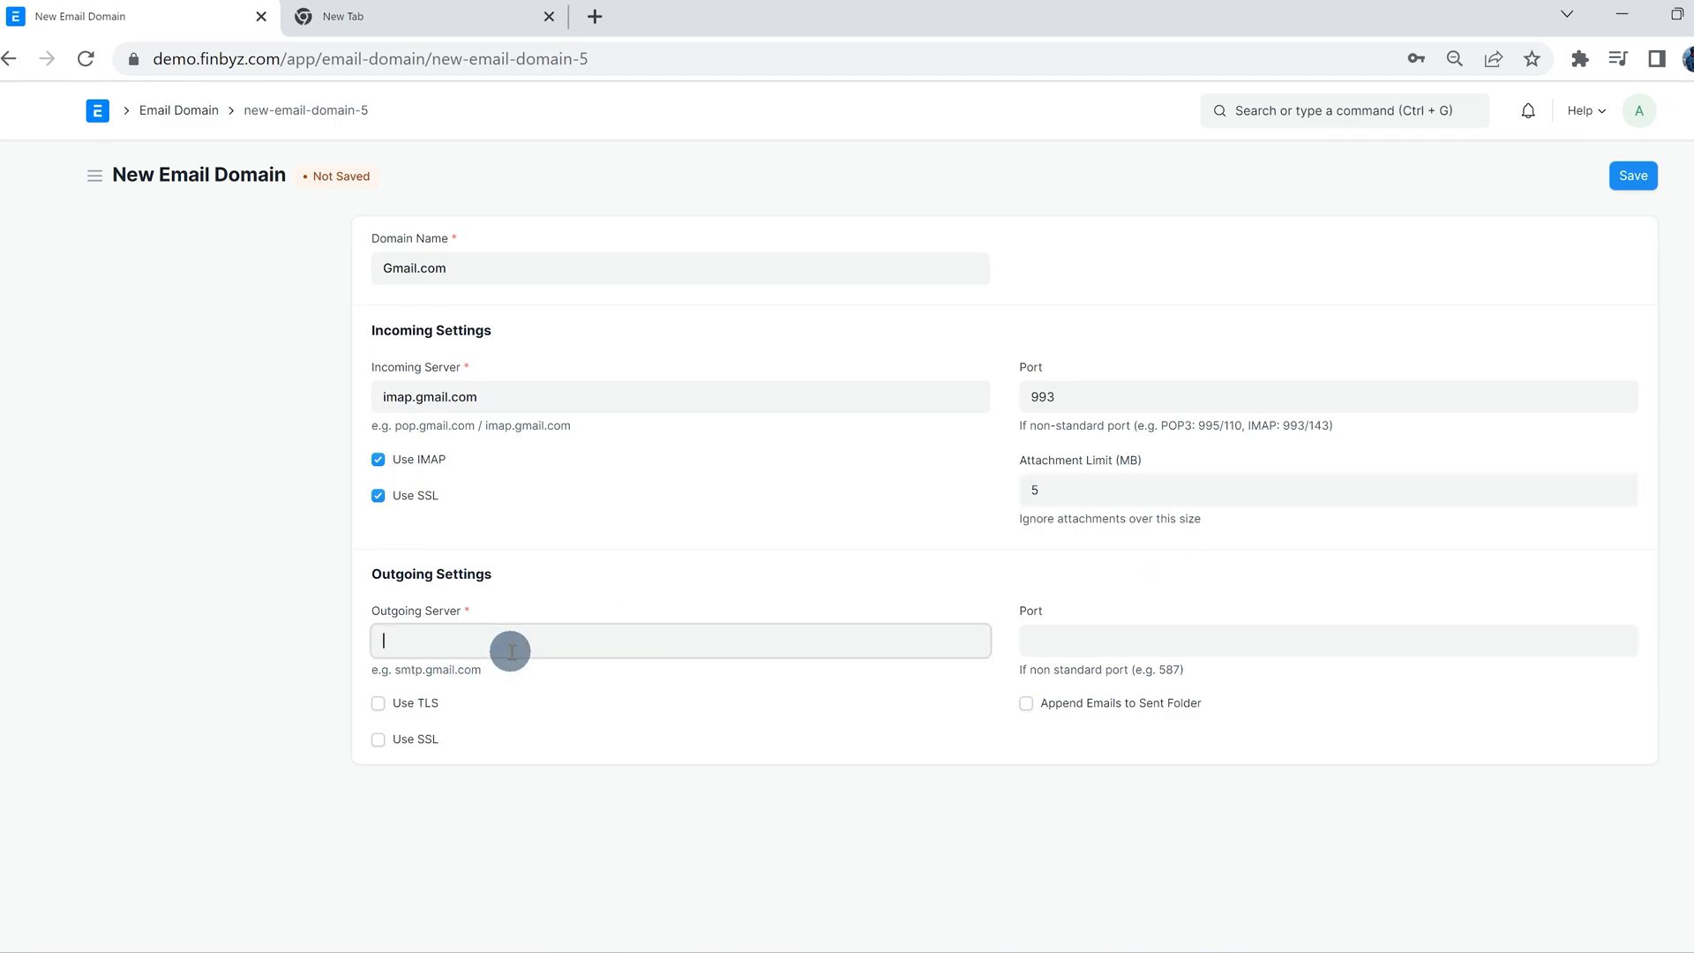
# Step: Set outgoing server smtp.gmail on port 587 with TLS, and save the Gmail.com domain
pyautogui.write('smtp.gmail')
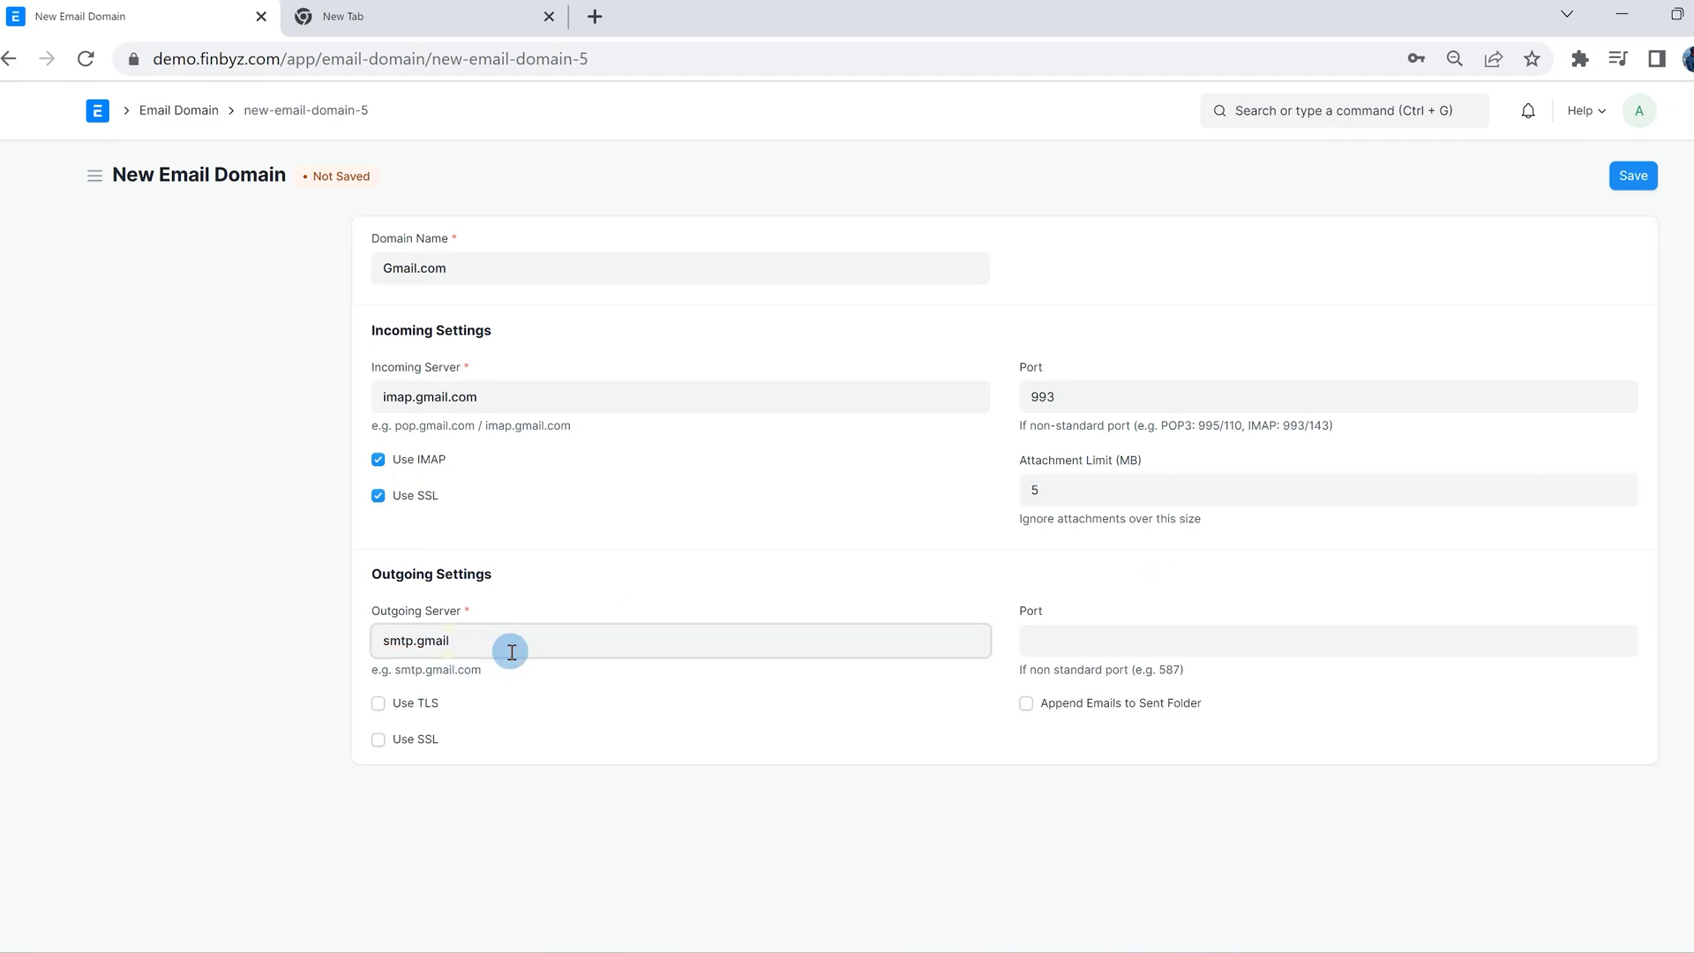
pyautogui.click(1323, 641)
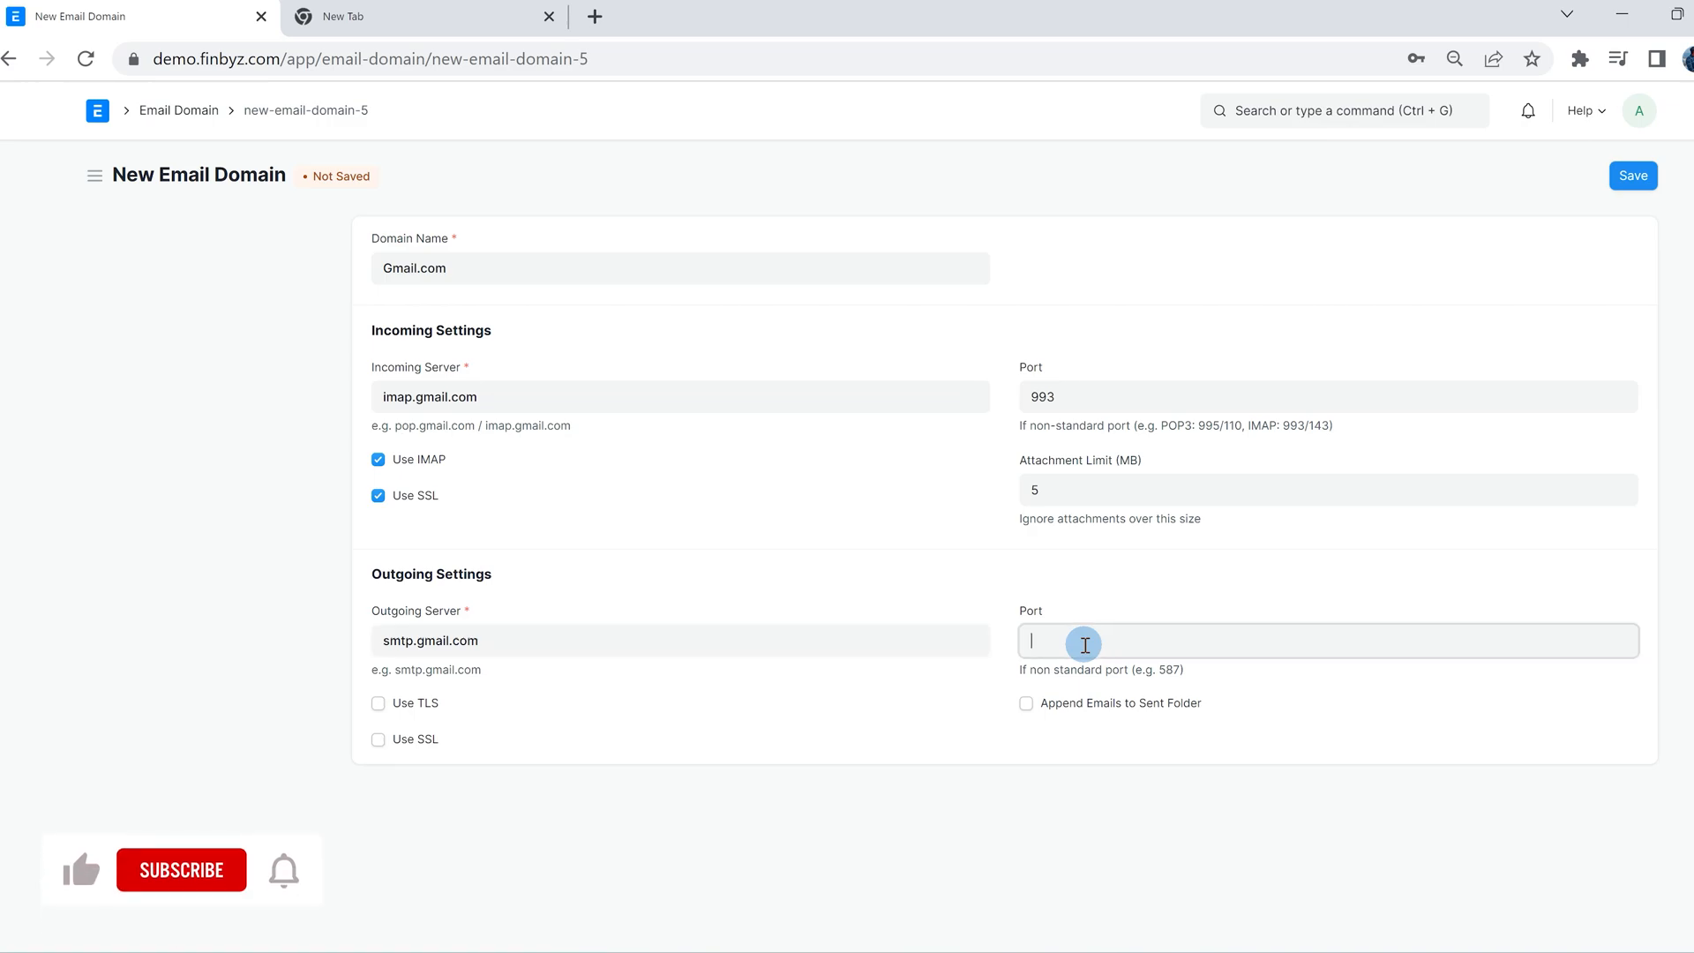
pyautogui.write('587')
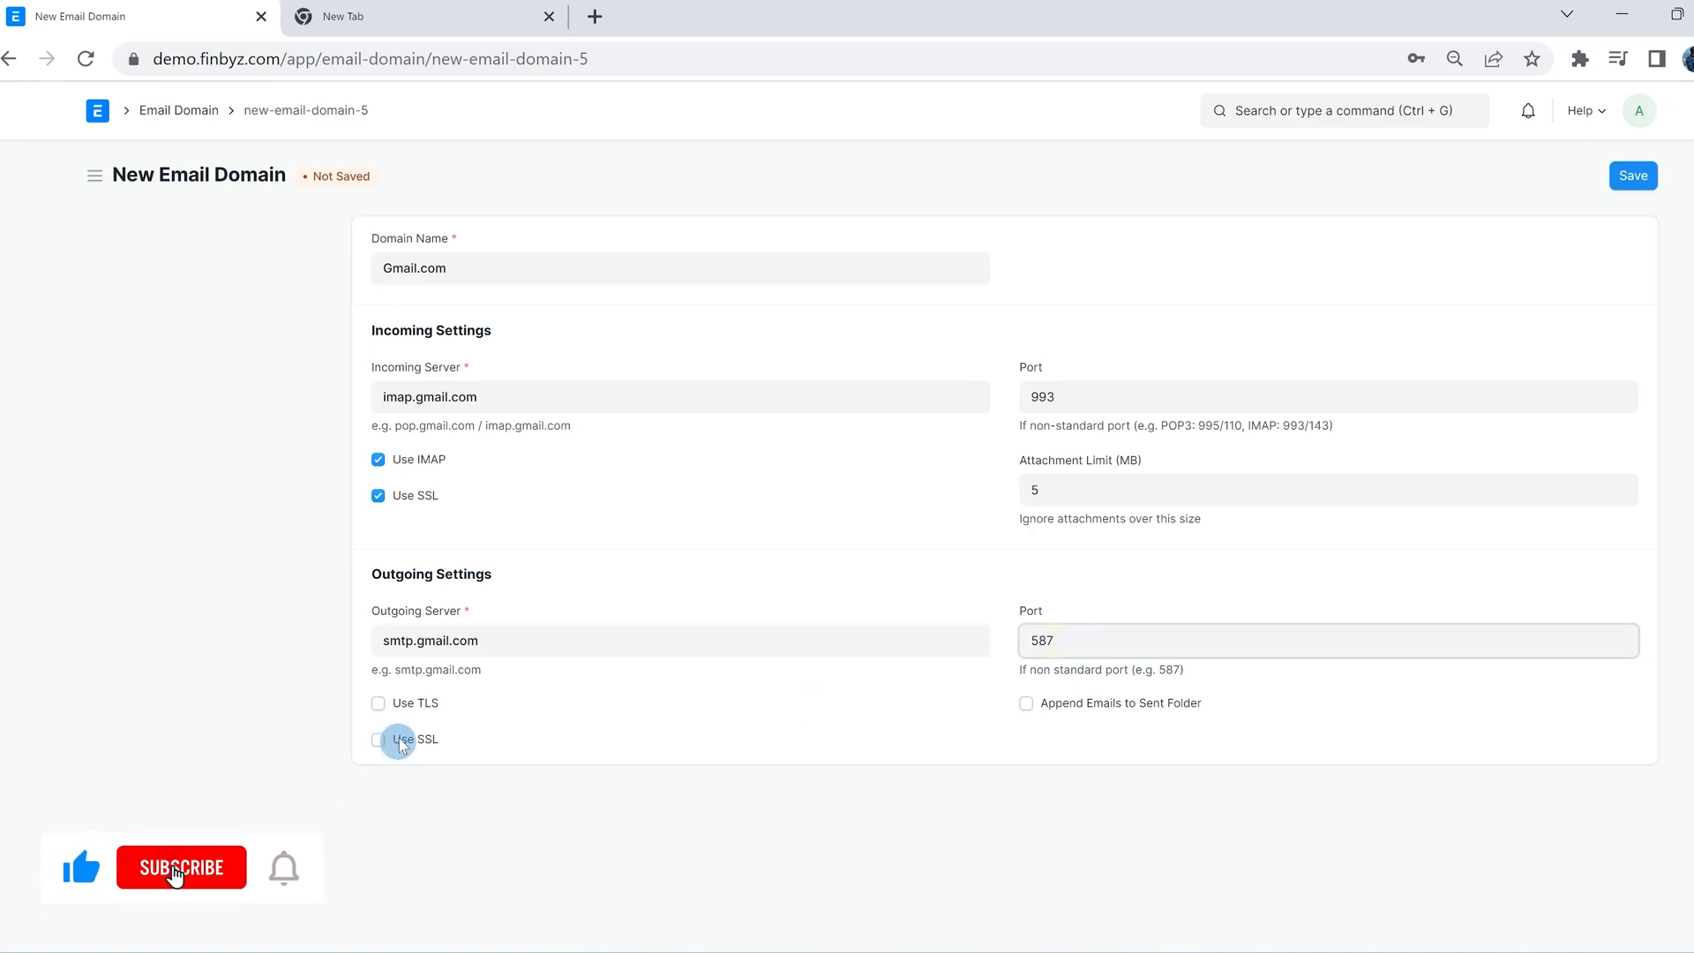
pyautogui.click(378, 703)
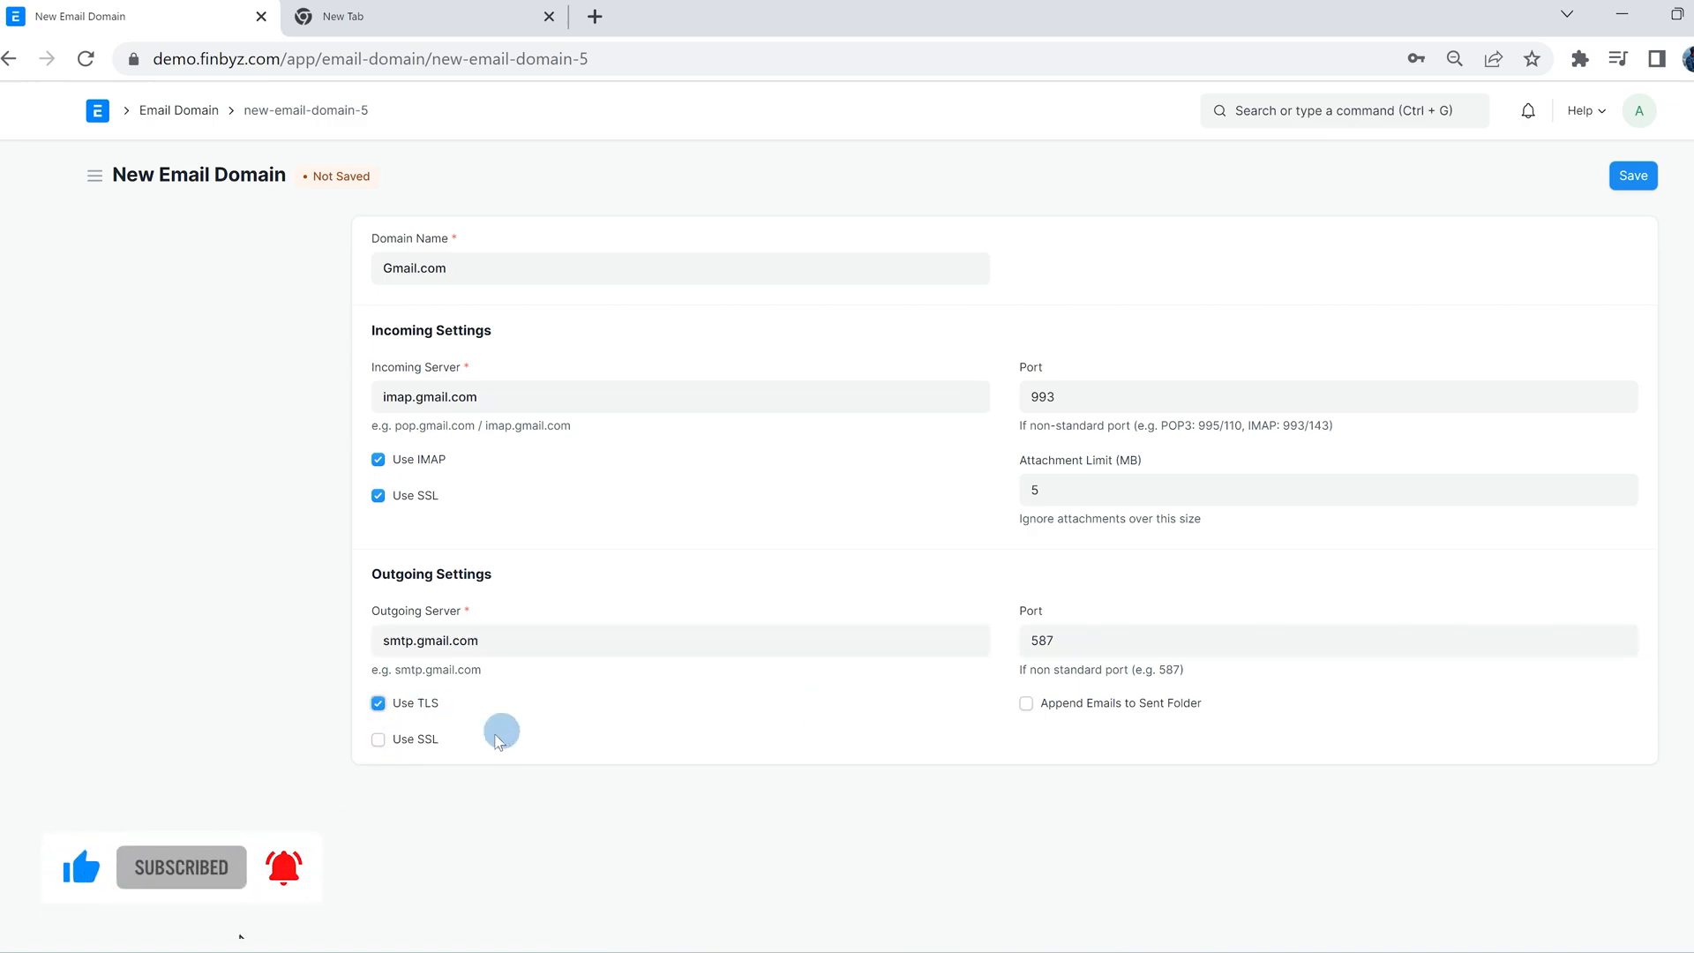
pyautogui.click(1632, 175)
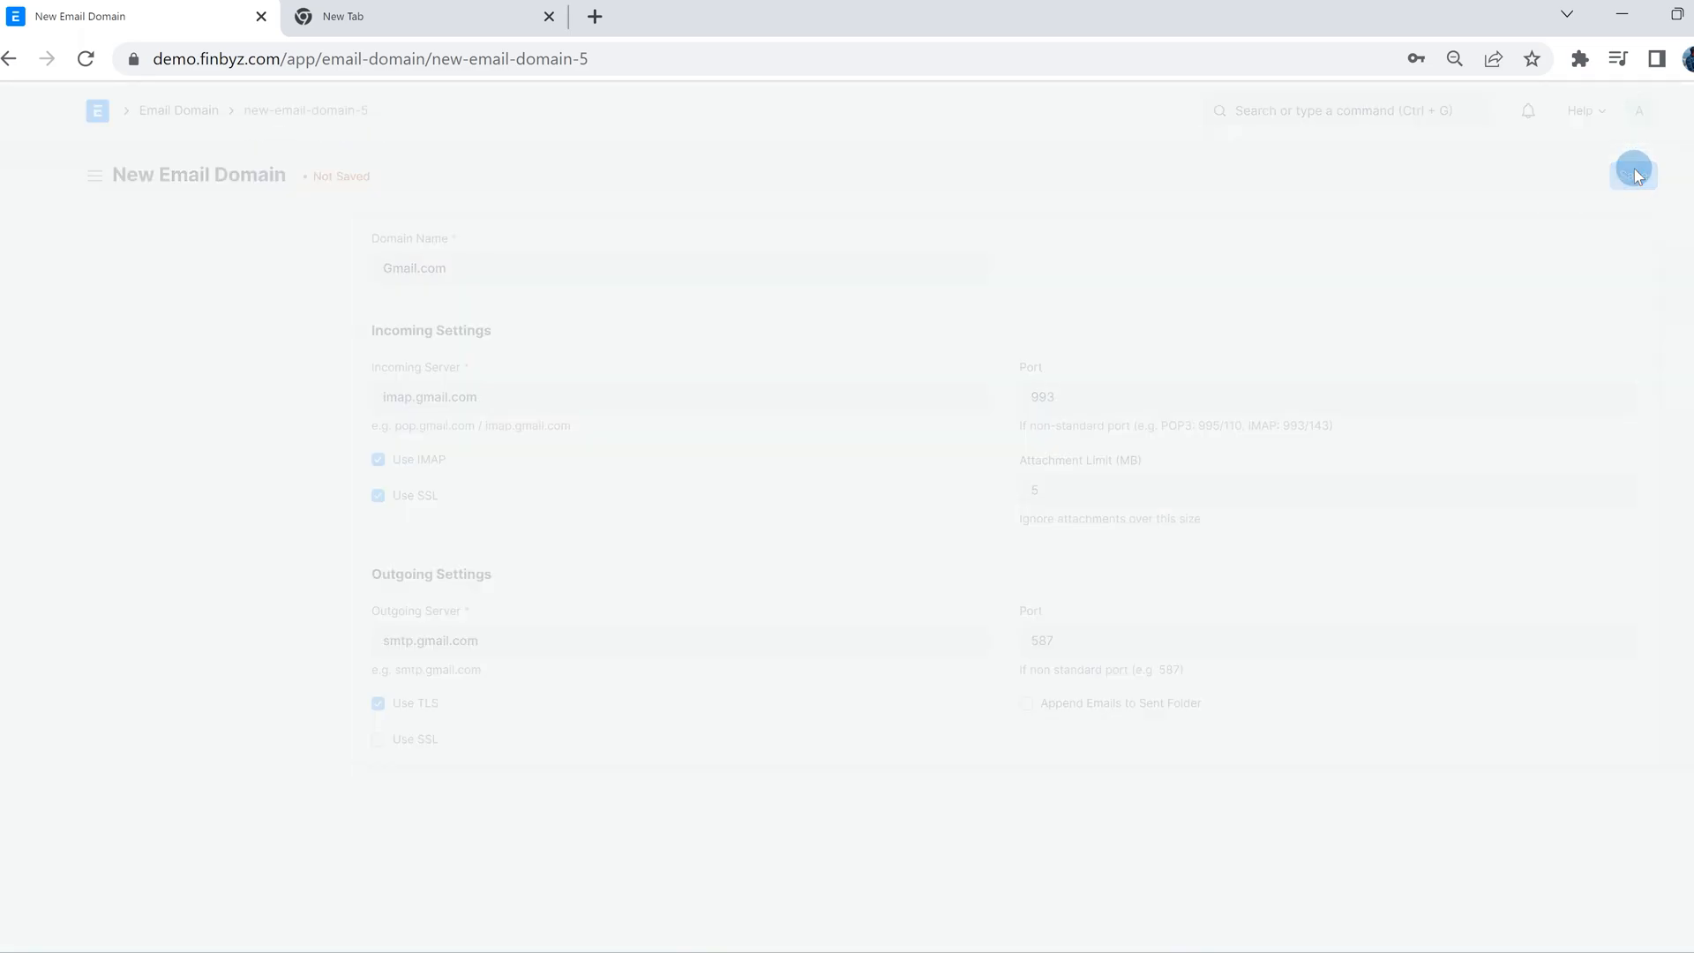
pyautogui.click(1633, 175)
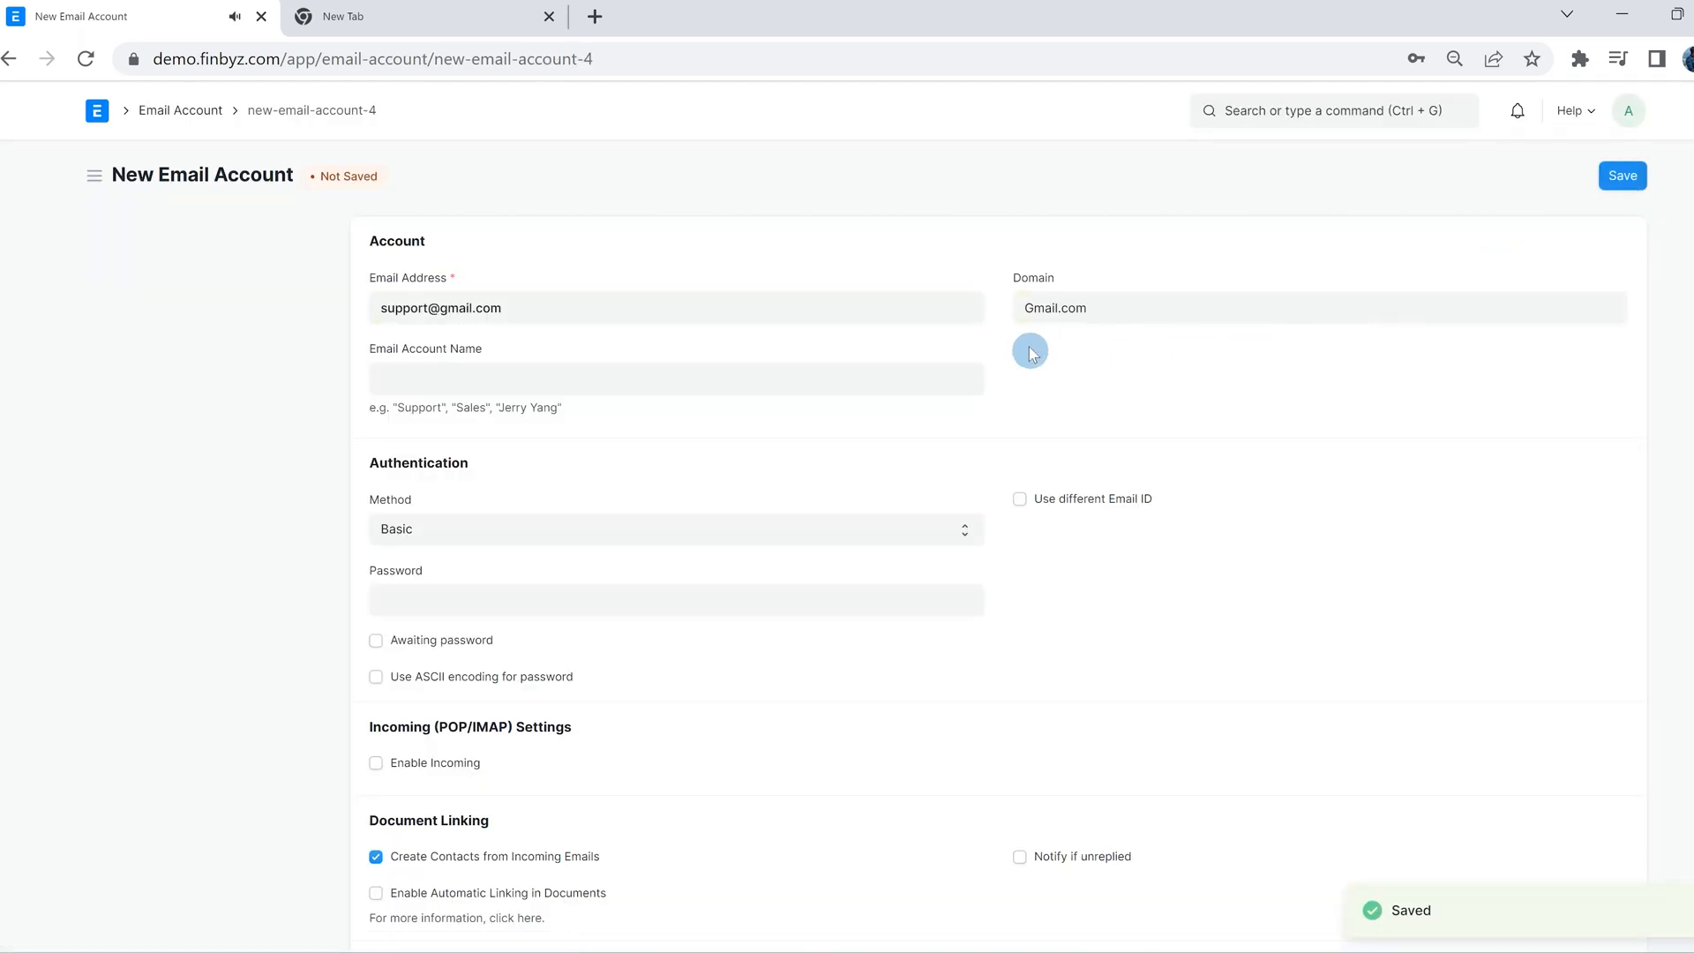
# Step: Name the account Support, enter its password and mark the password as awaiting
pyautogui.write('Supp')
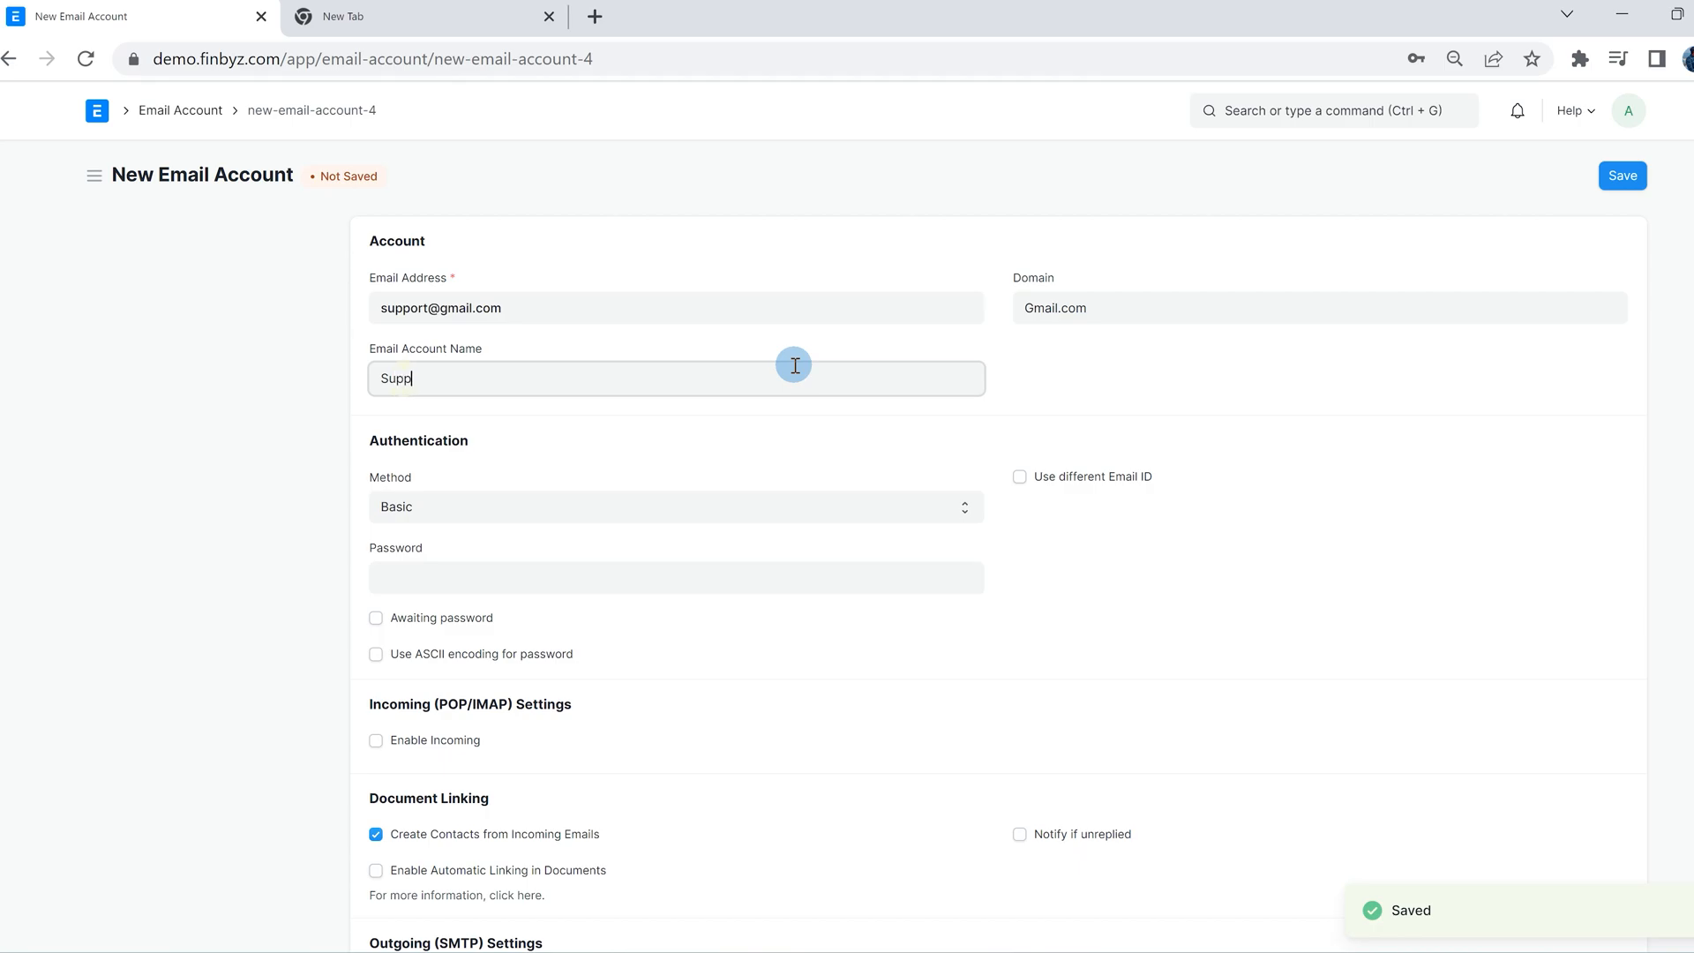
pyautogui.write('ort')
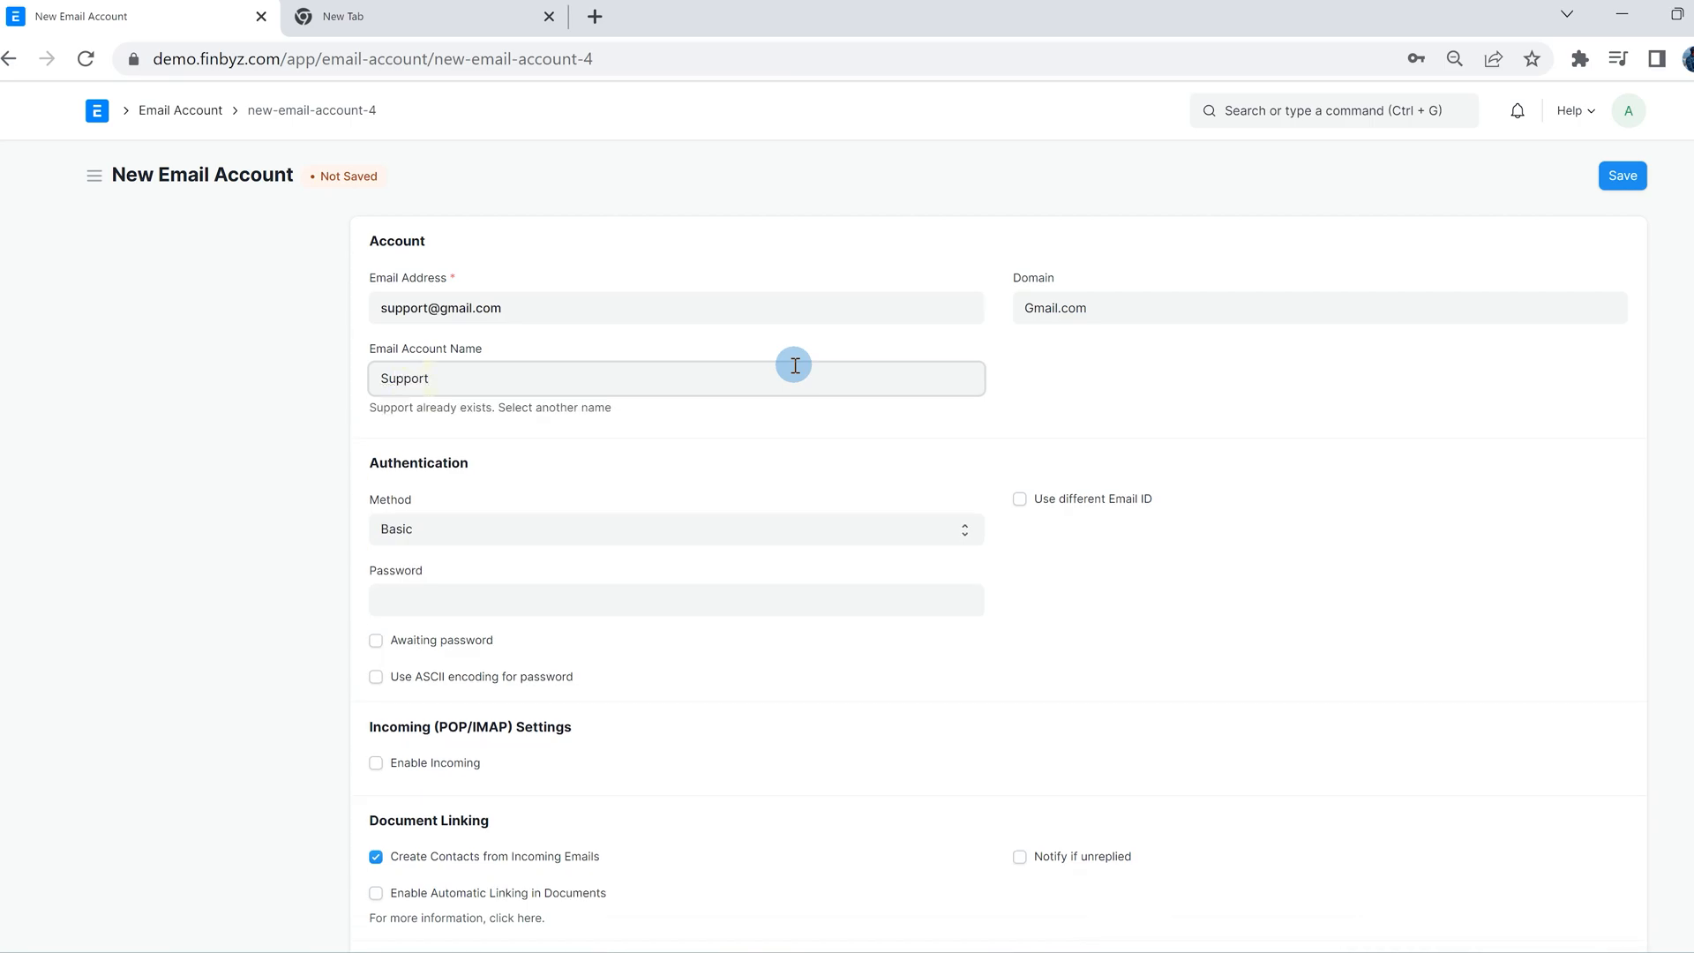
pyautogui.click(676, 577)
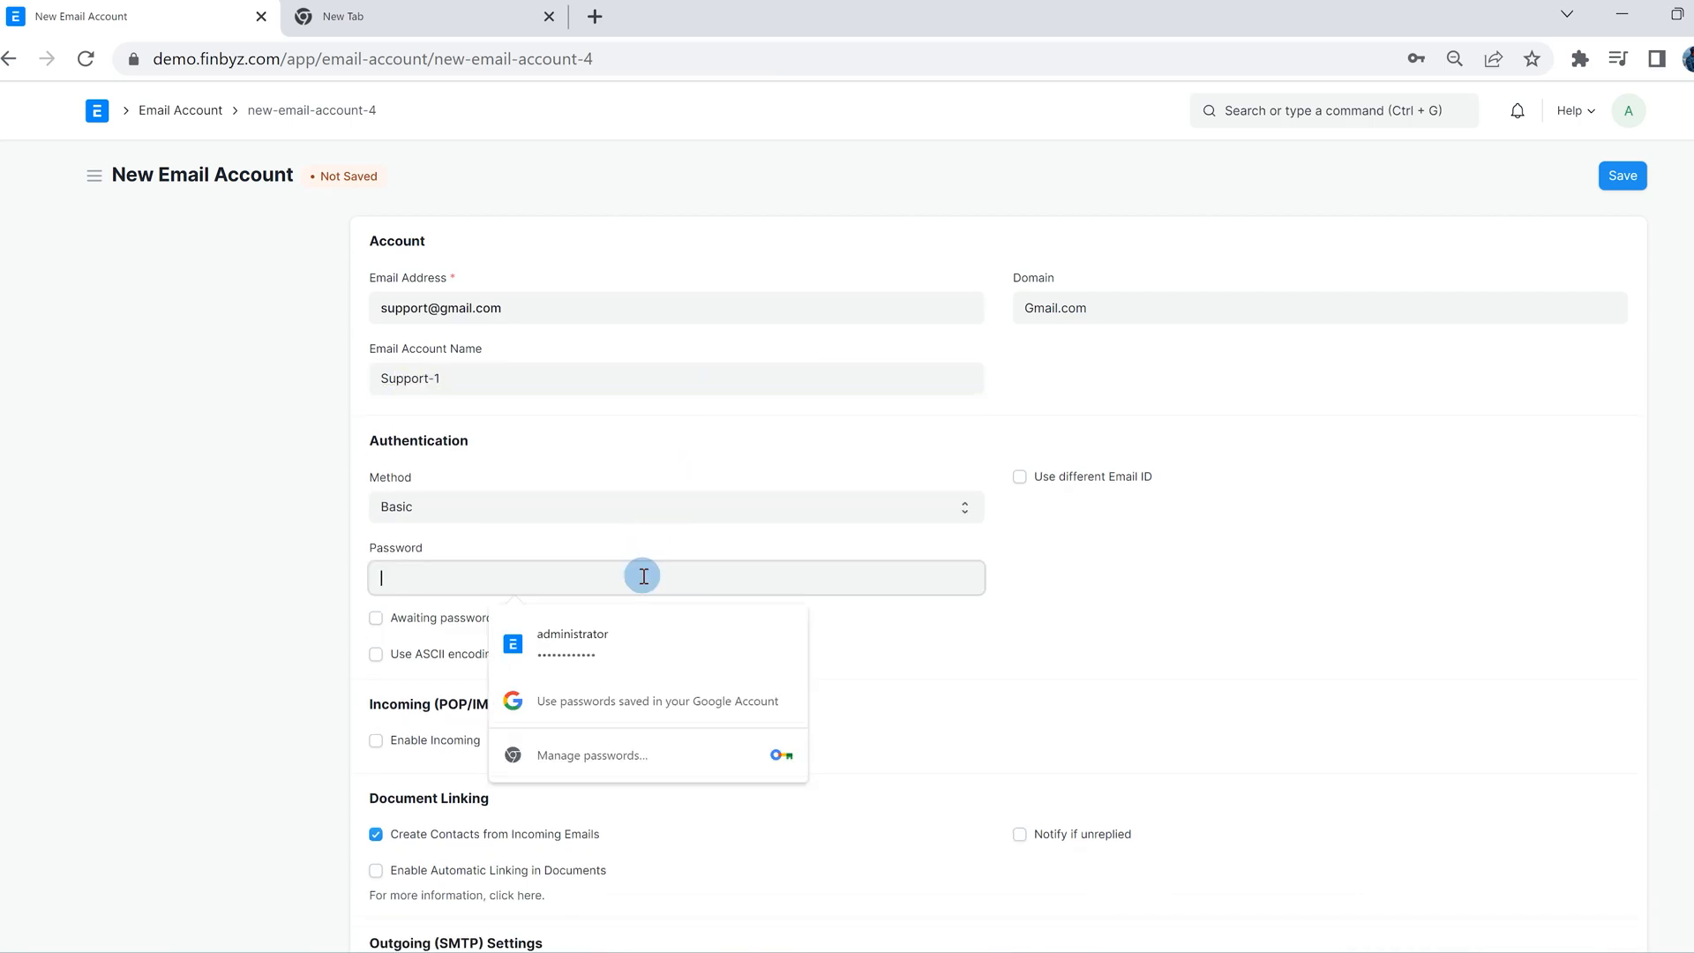
pyautogui.click(1020, 476)
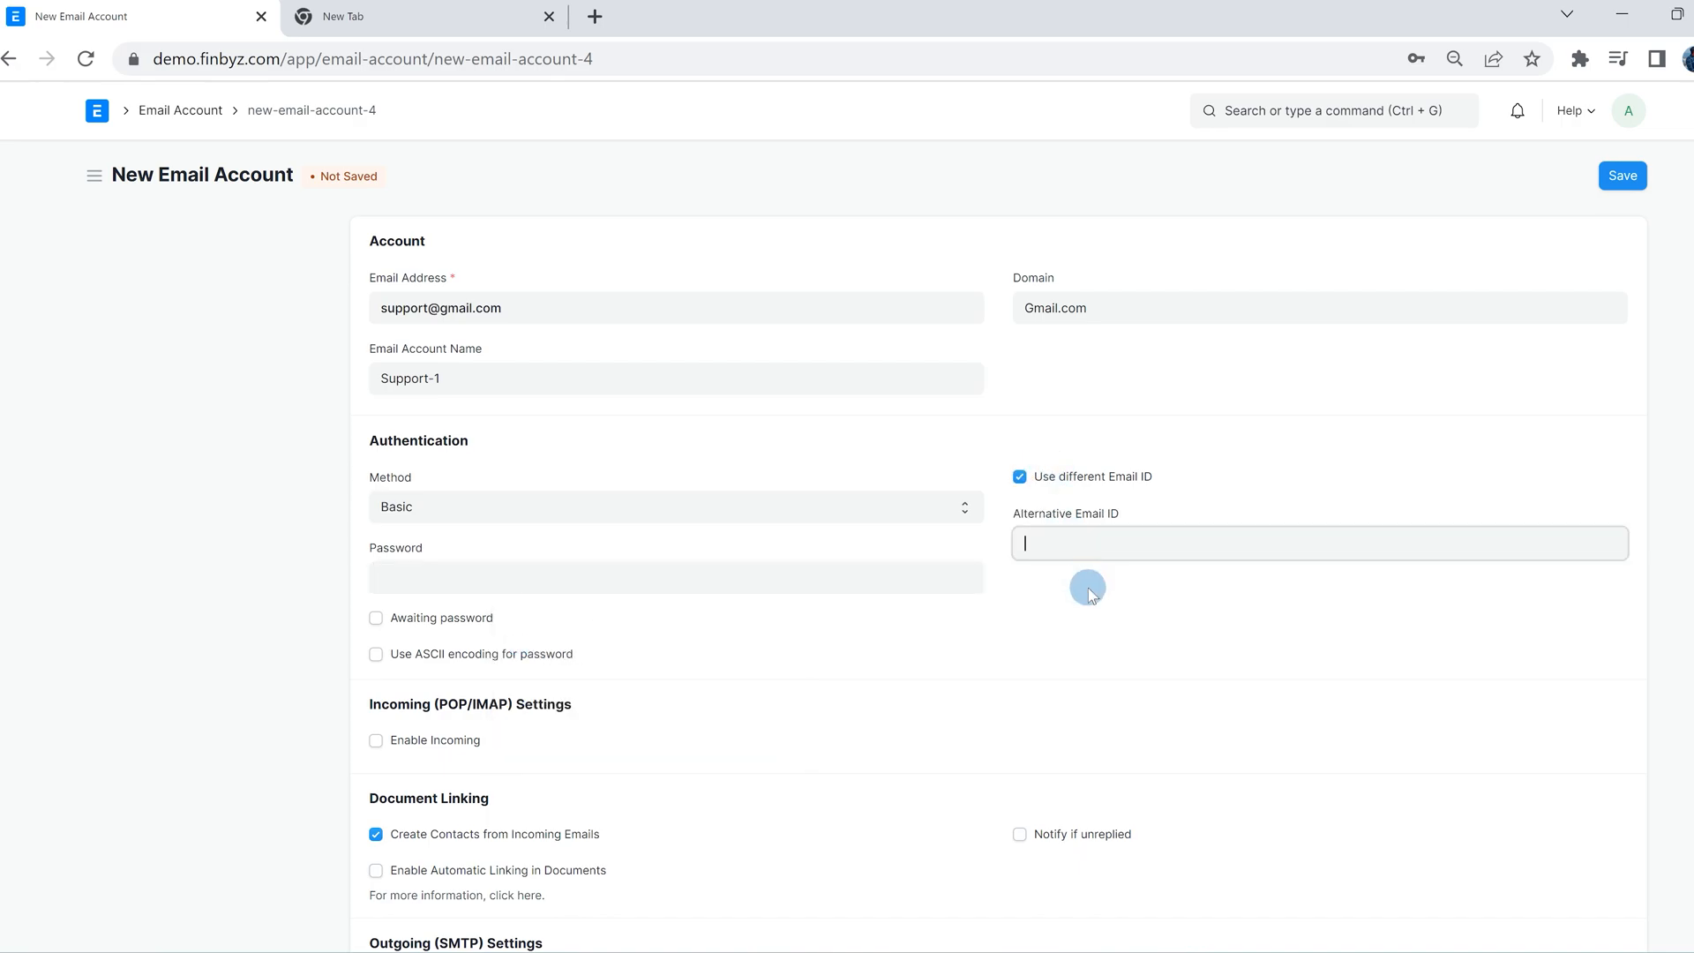
pyautogui.click(676, 577)
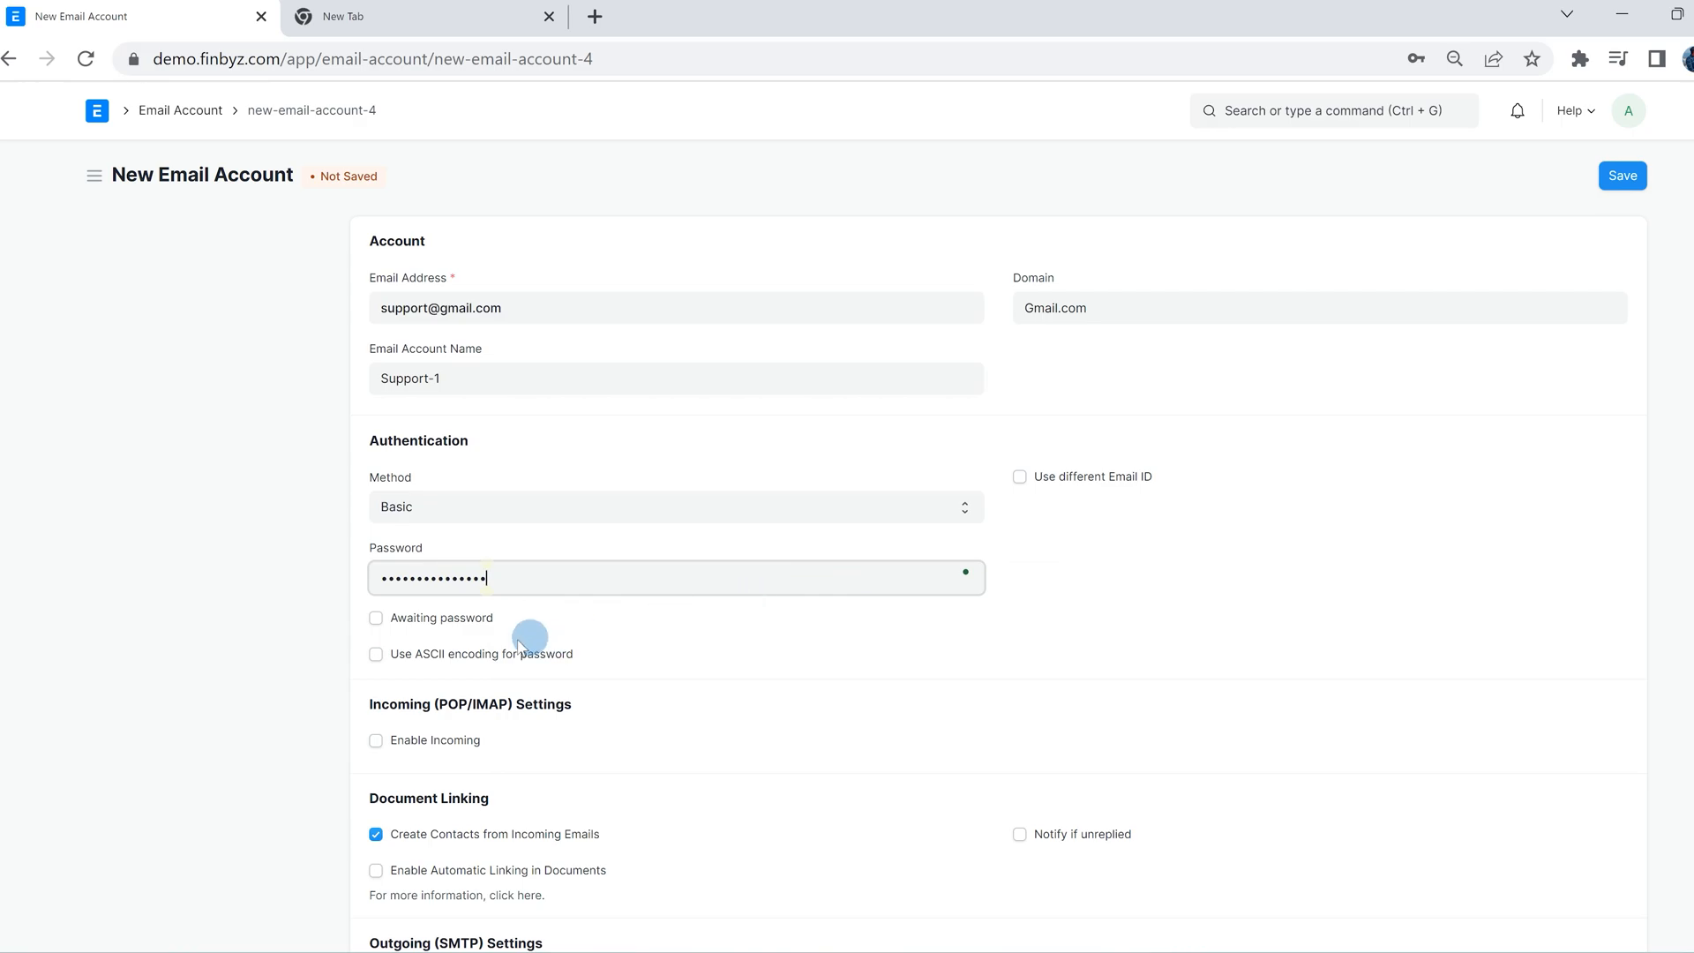
pyautogui.click(376, 618)
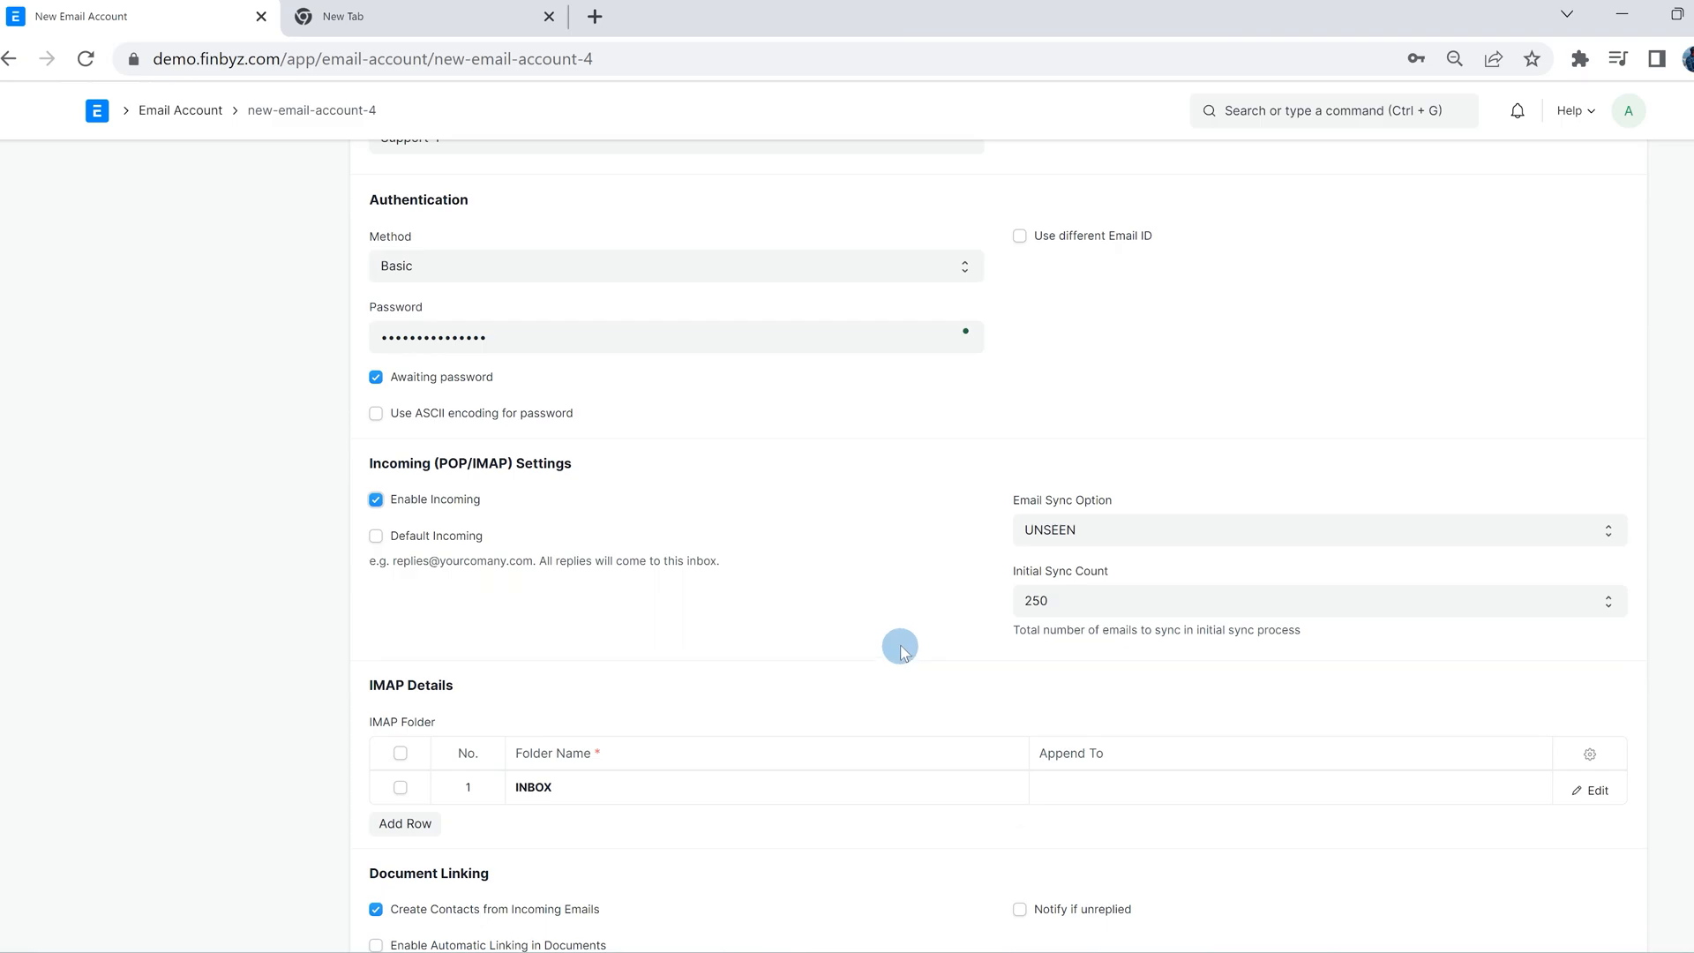
# Step: Set incoming server imap.gmail.com on port 993 with a 5 MB attachment limit
pyautogui.scroll(-3)
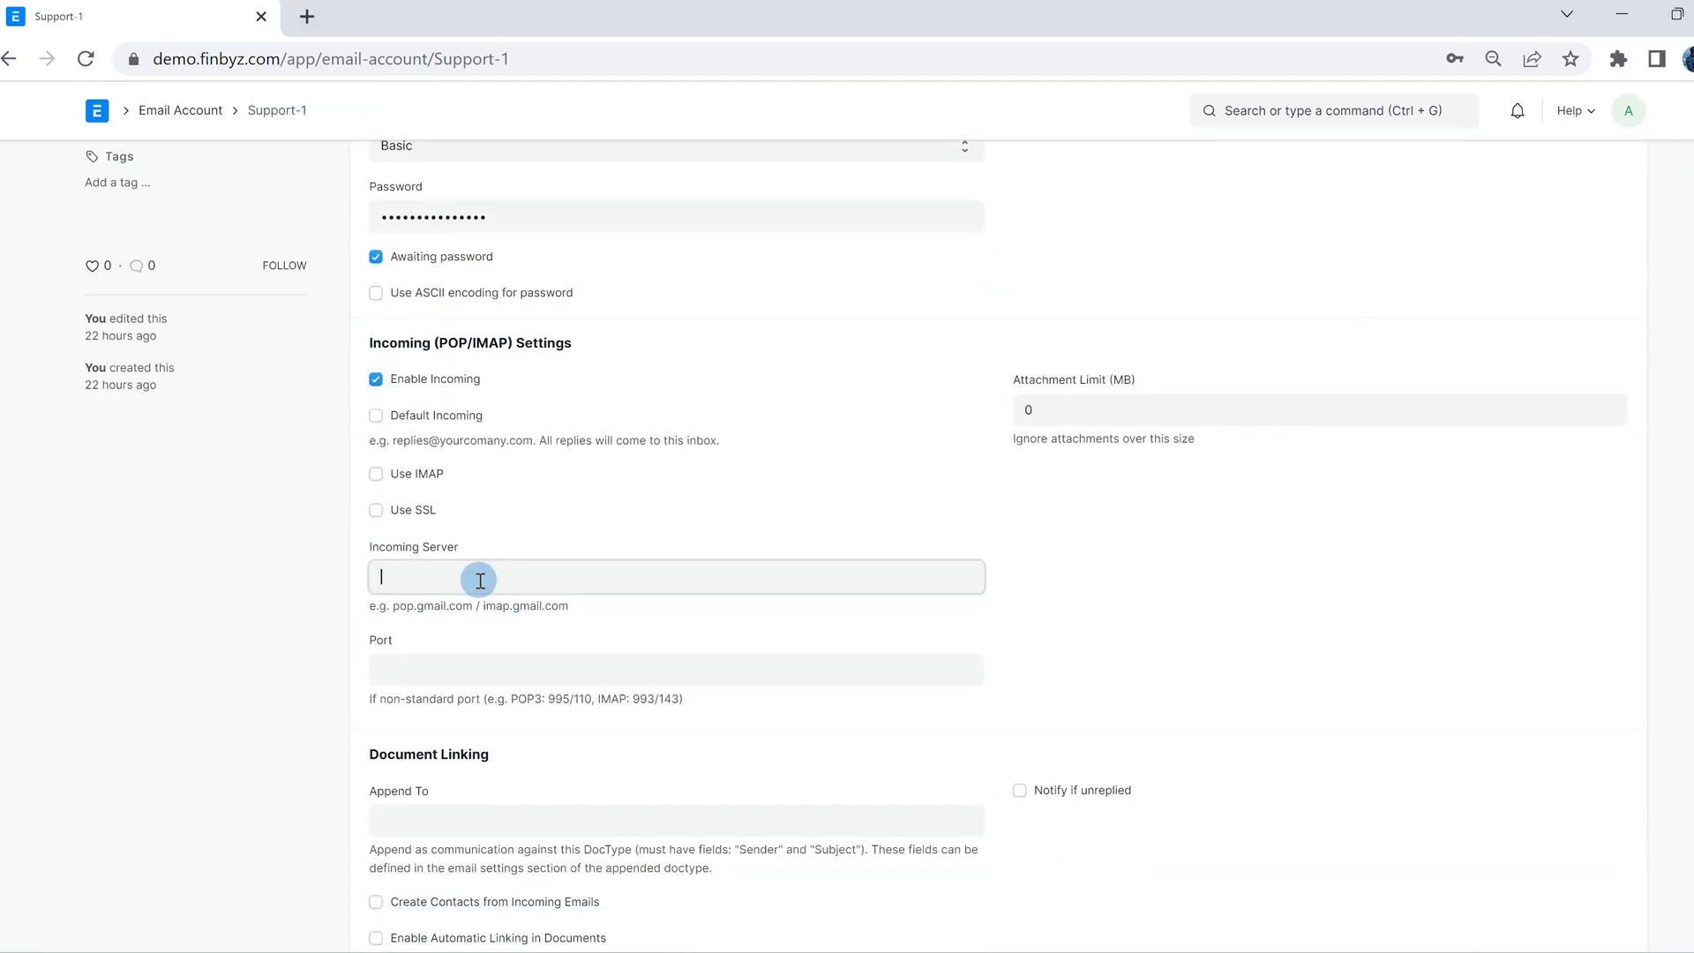
pyautogui.write('imap')
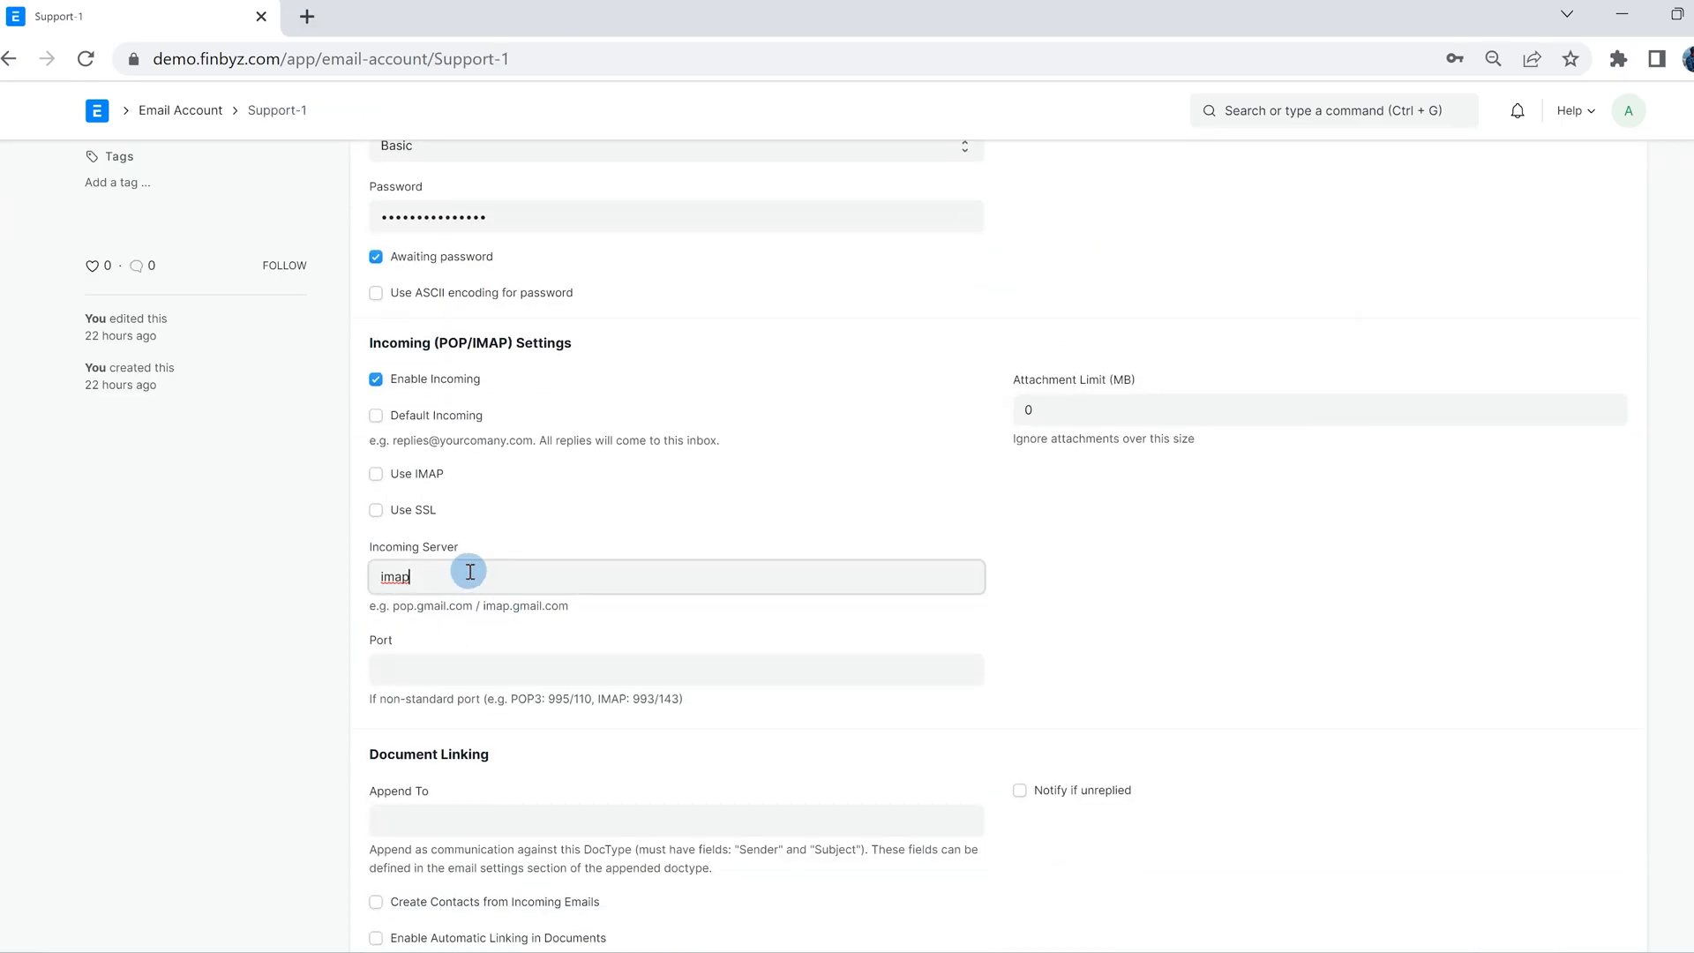
pyautogui.write('.gmail.com')
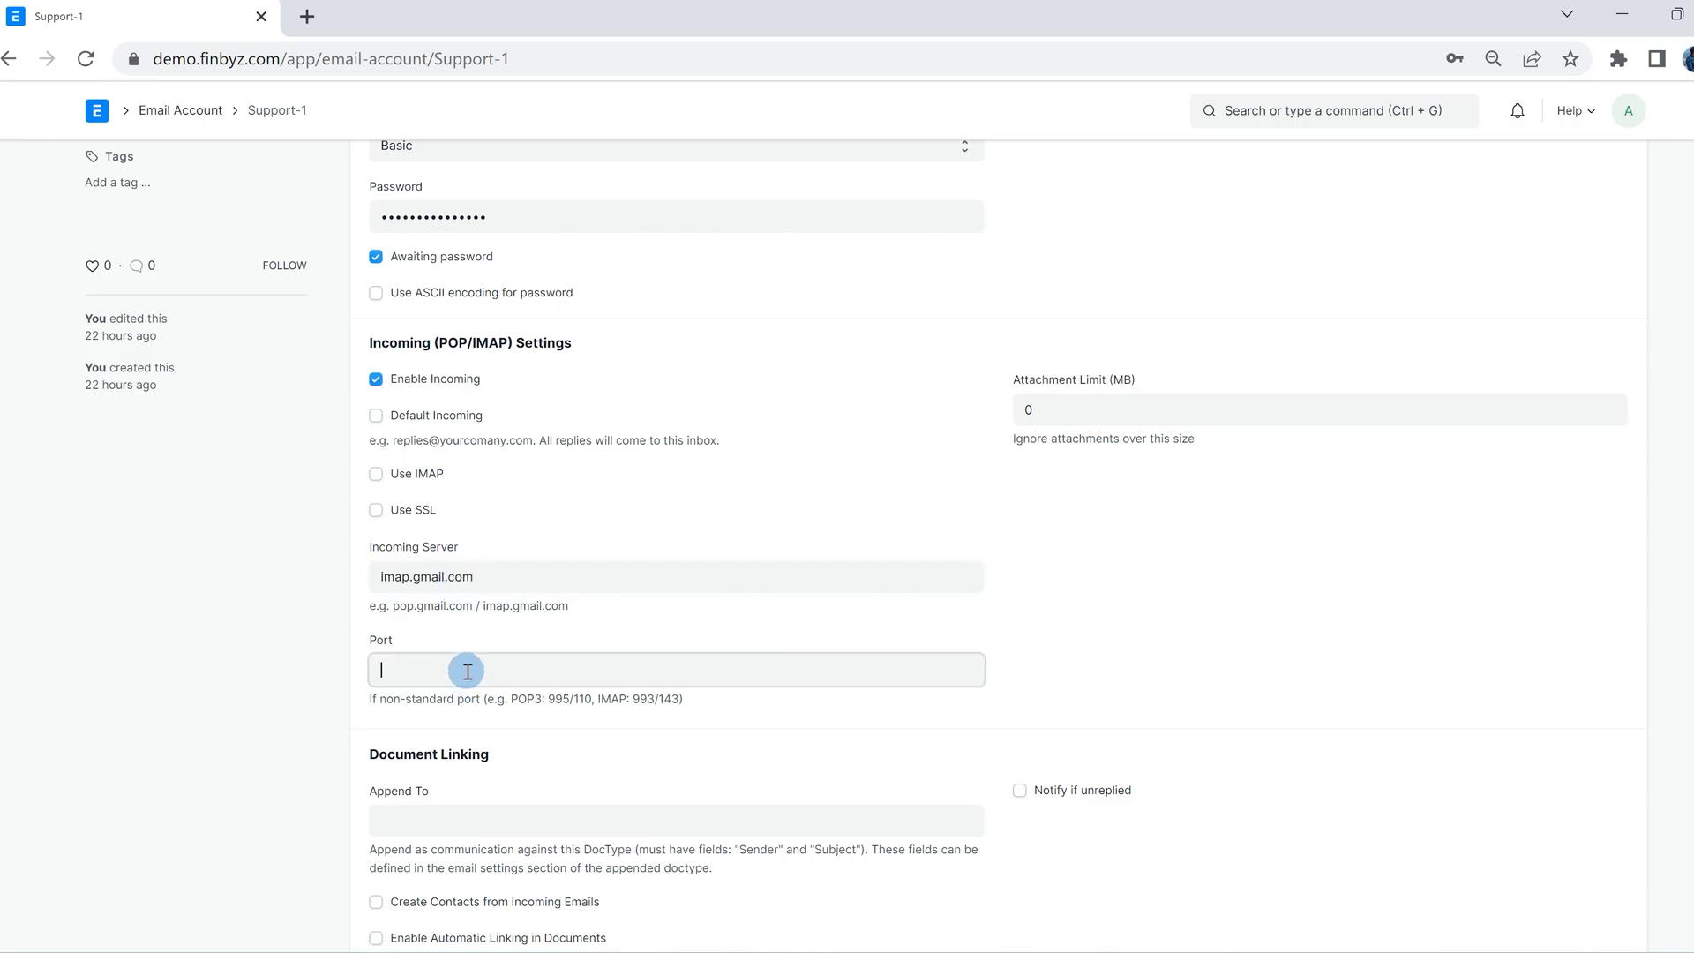
pyautogui.write('993')
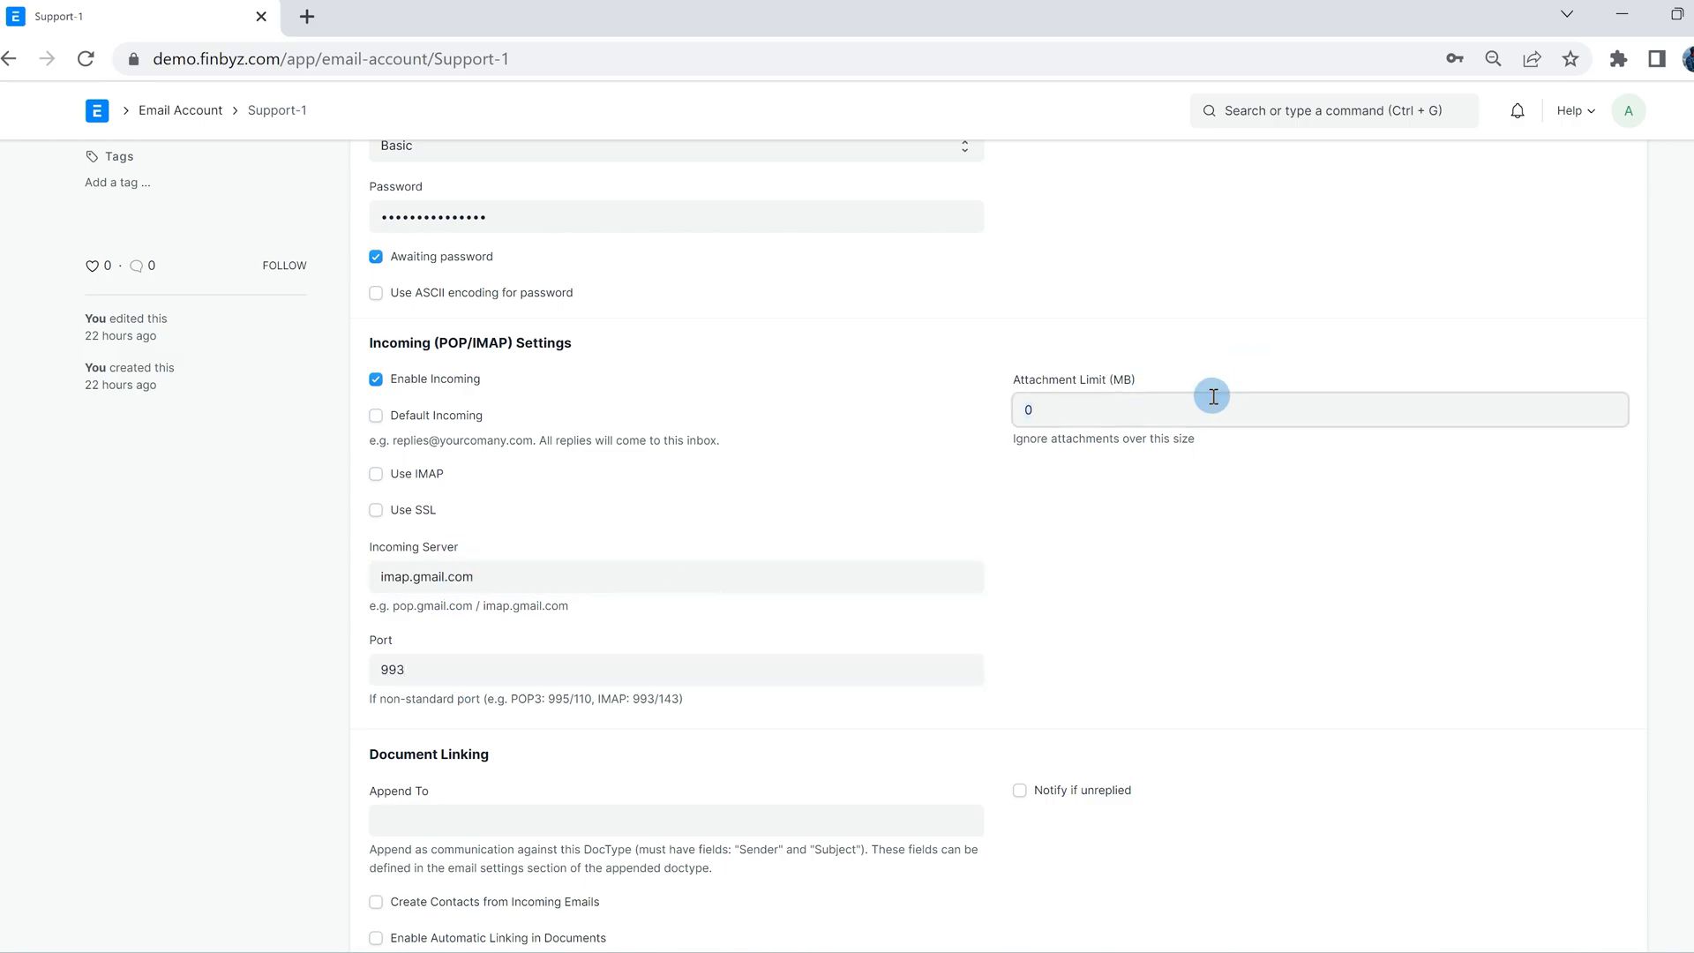
pyautogui.write('5')
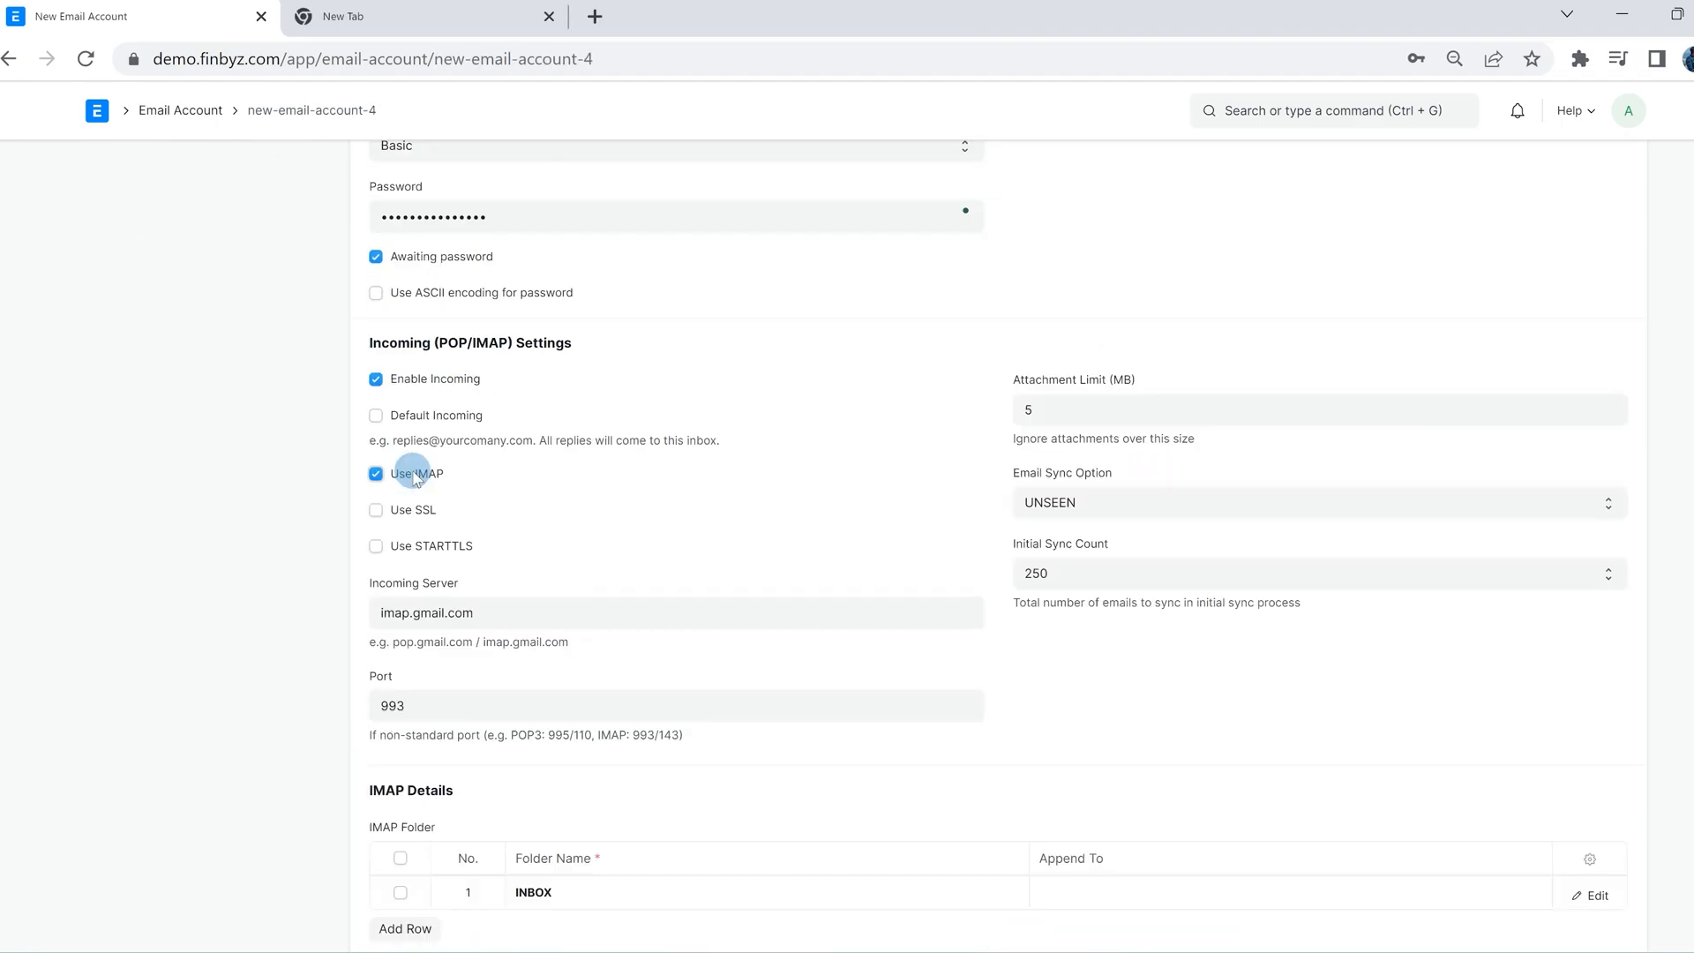
# Step: Add a second IMAP folder row named 'in 2'
pyautogui.scroll(-3)
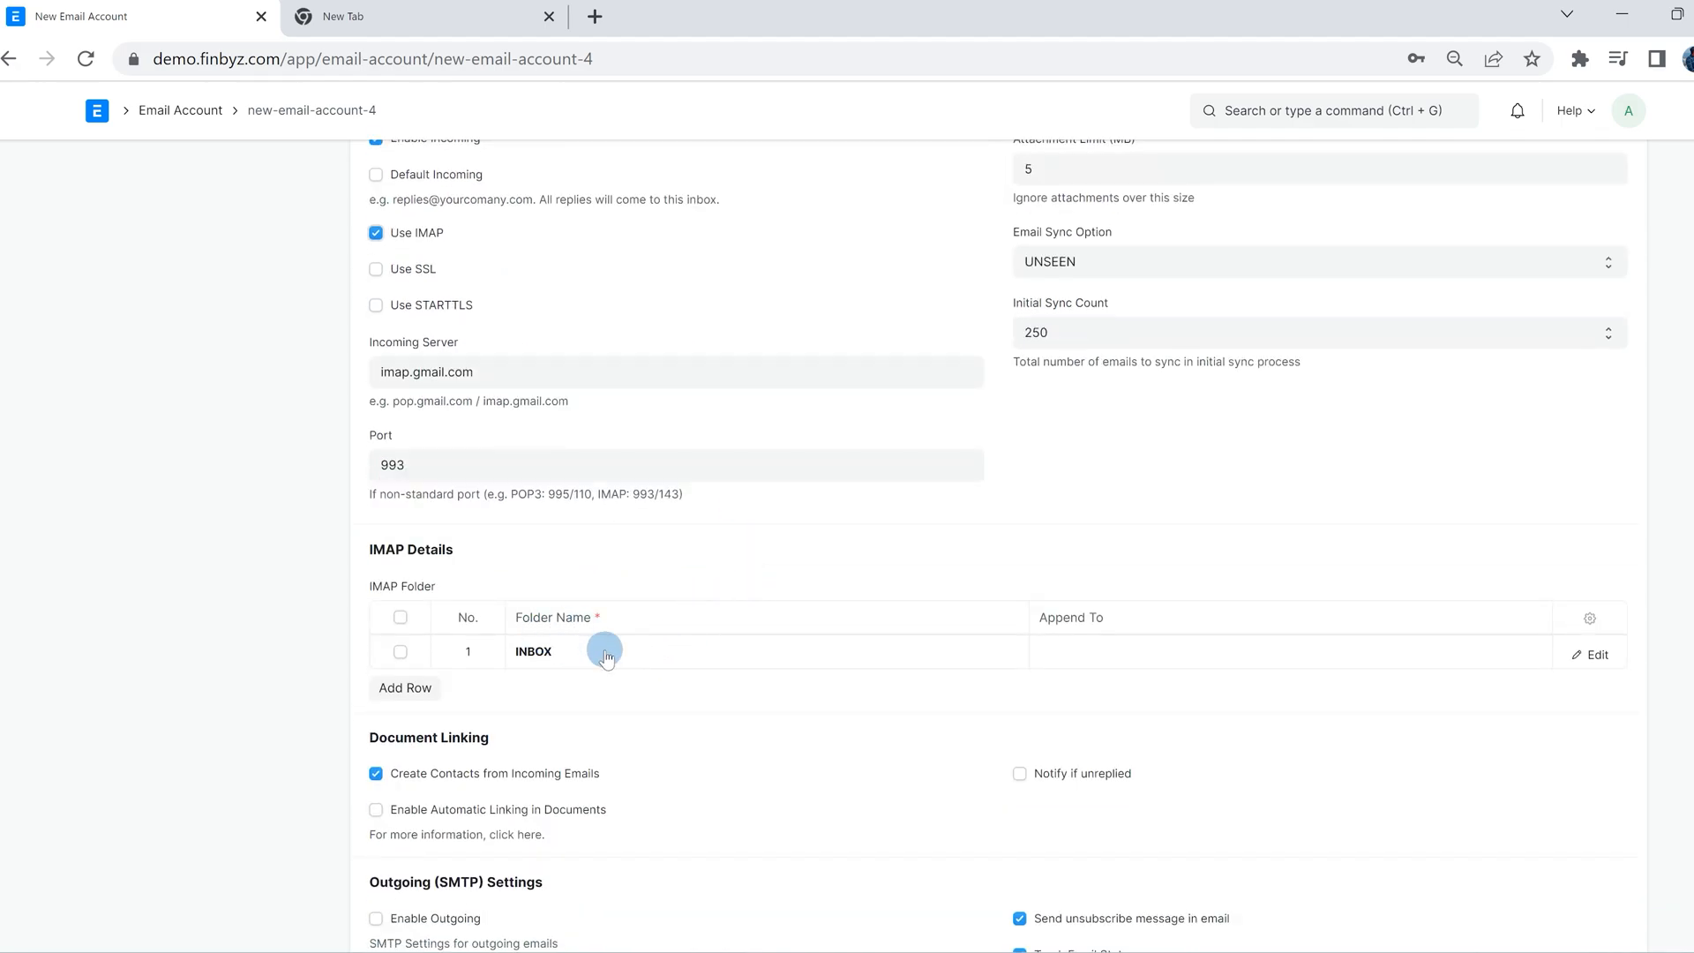
pyautogui.click(404, 689)
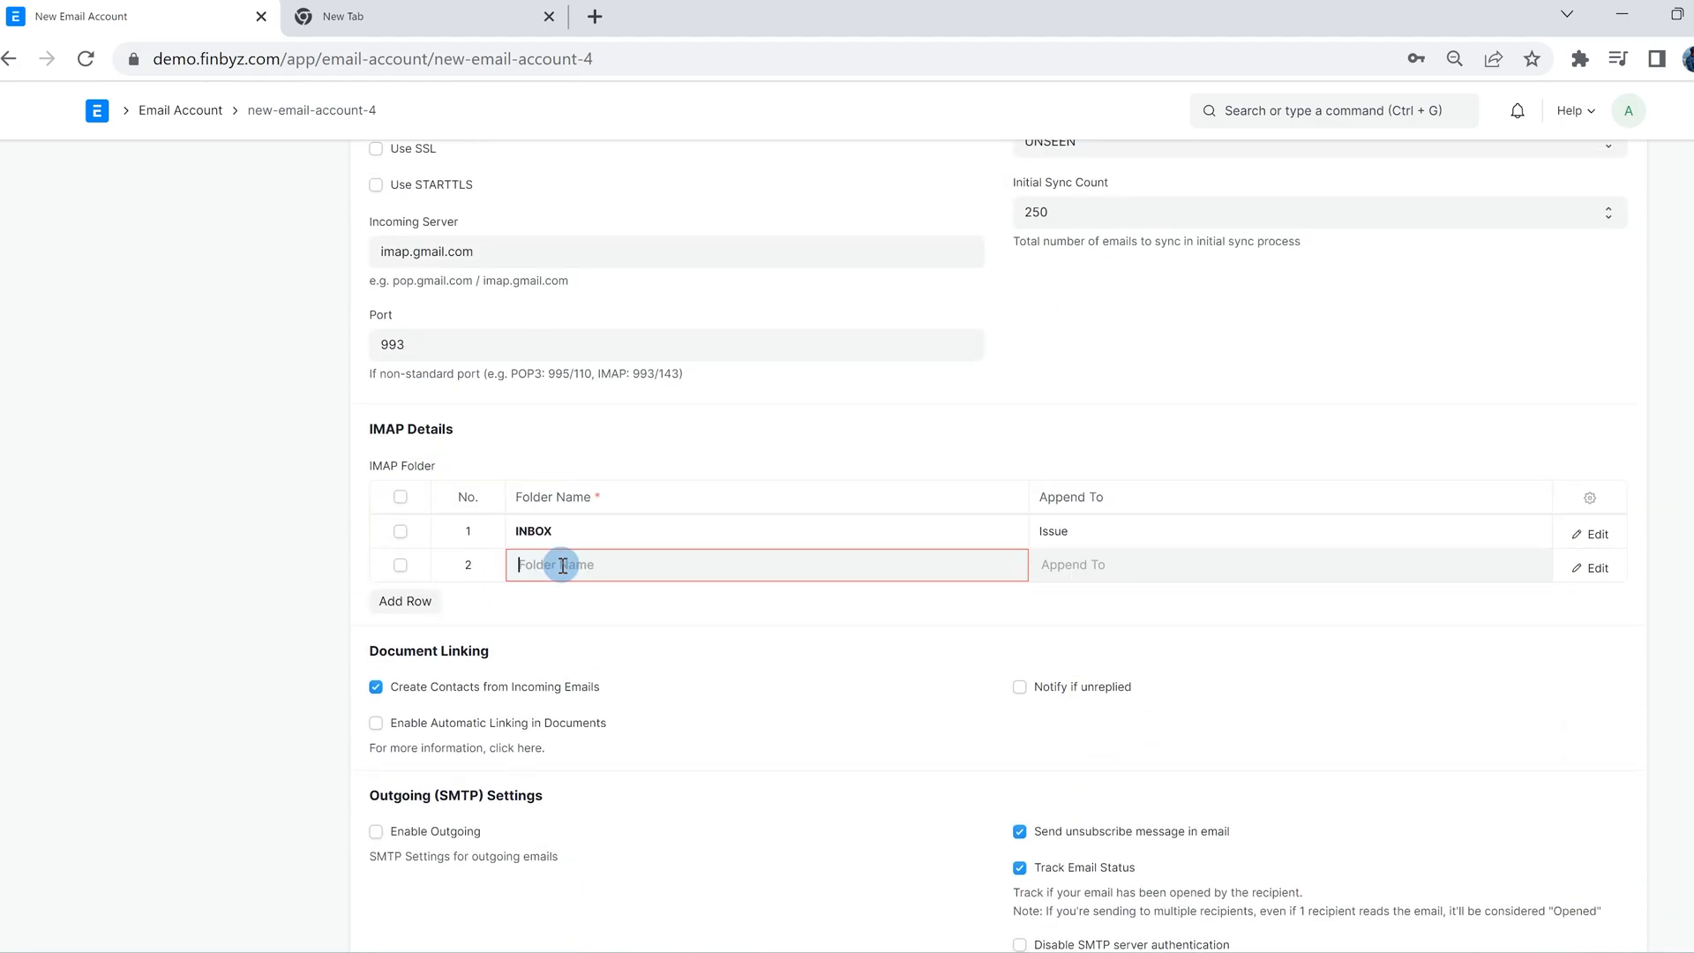
pyautogui.write('in')
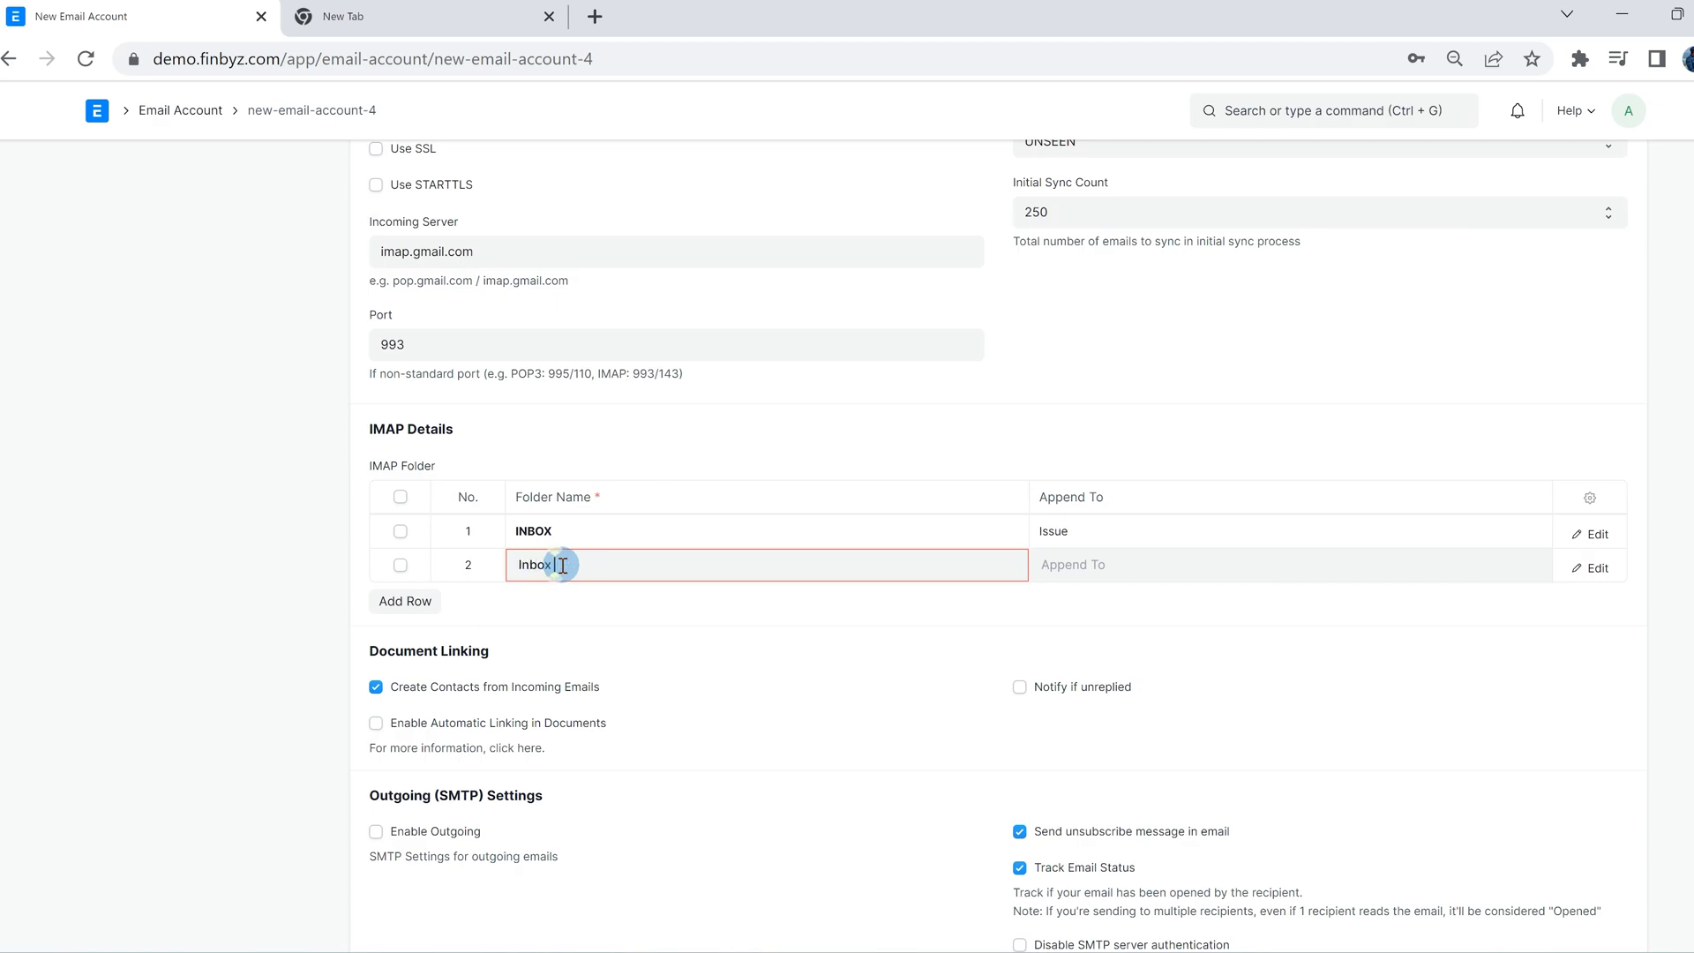
pyautogui.write('2')
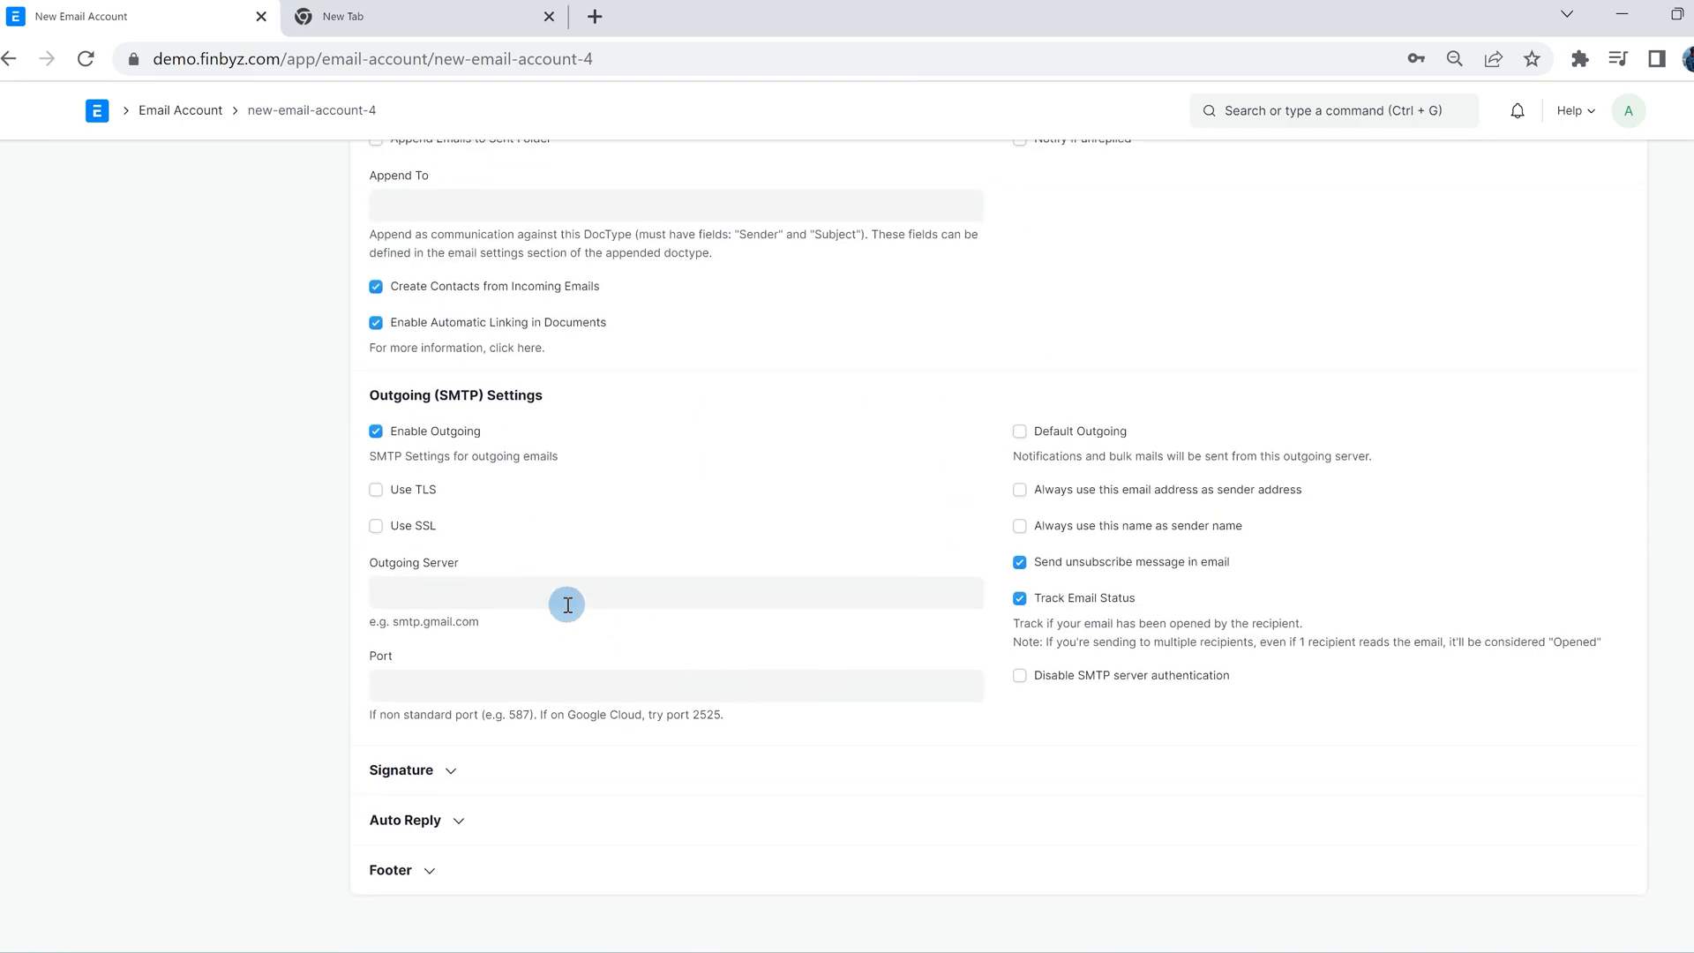
# Step: Set outgoing server smtp.gmail.com on port 587 and write the signature 'thanks and regards'
pyautogui.write('smtp.gmail.com')
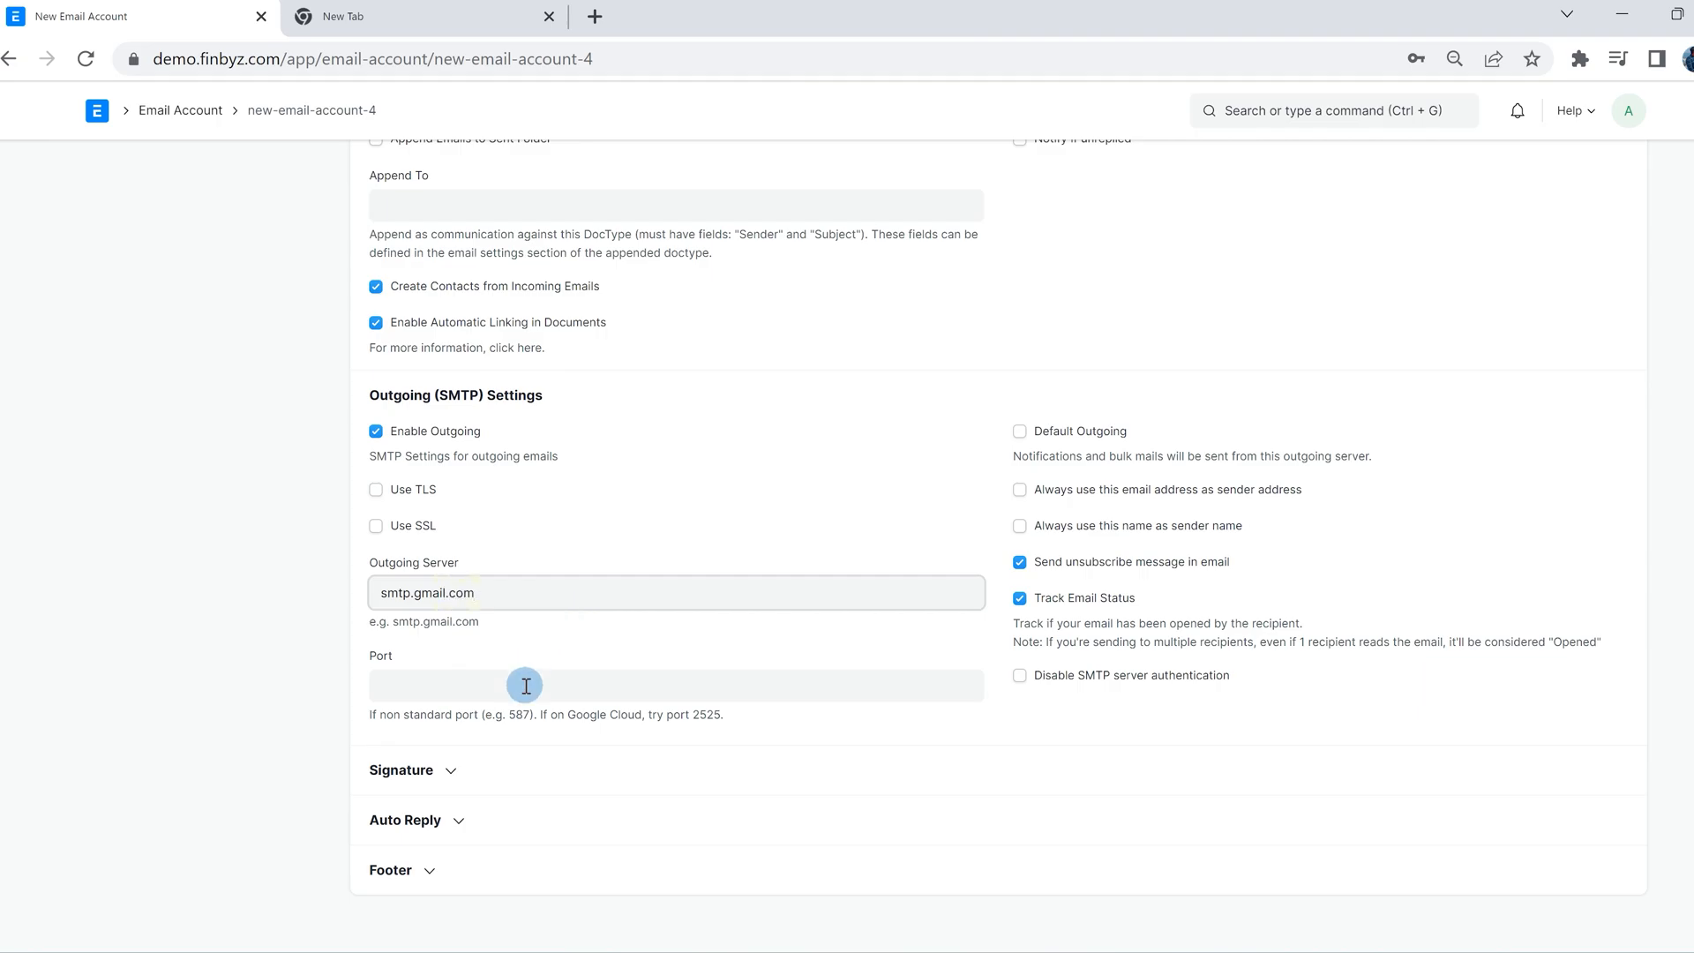
pyautogui.write('587')
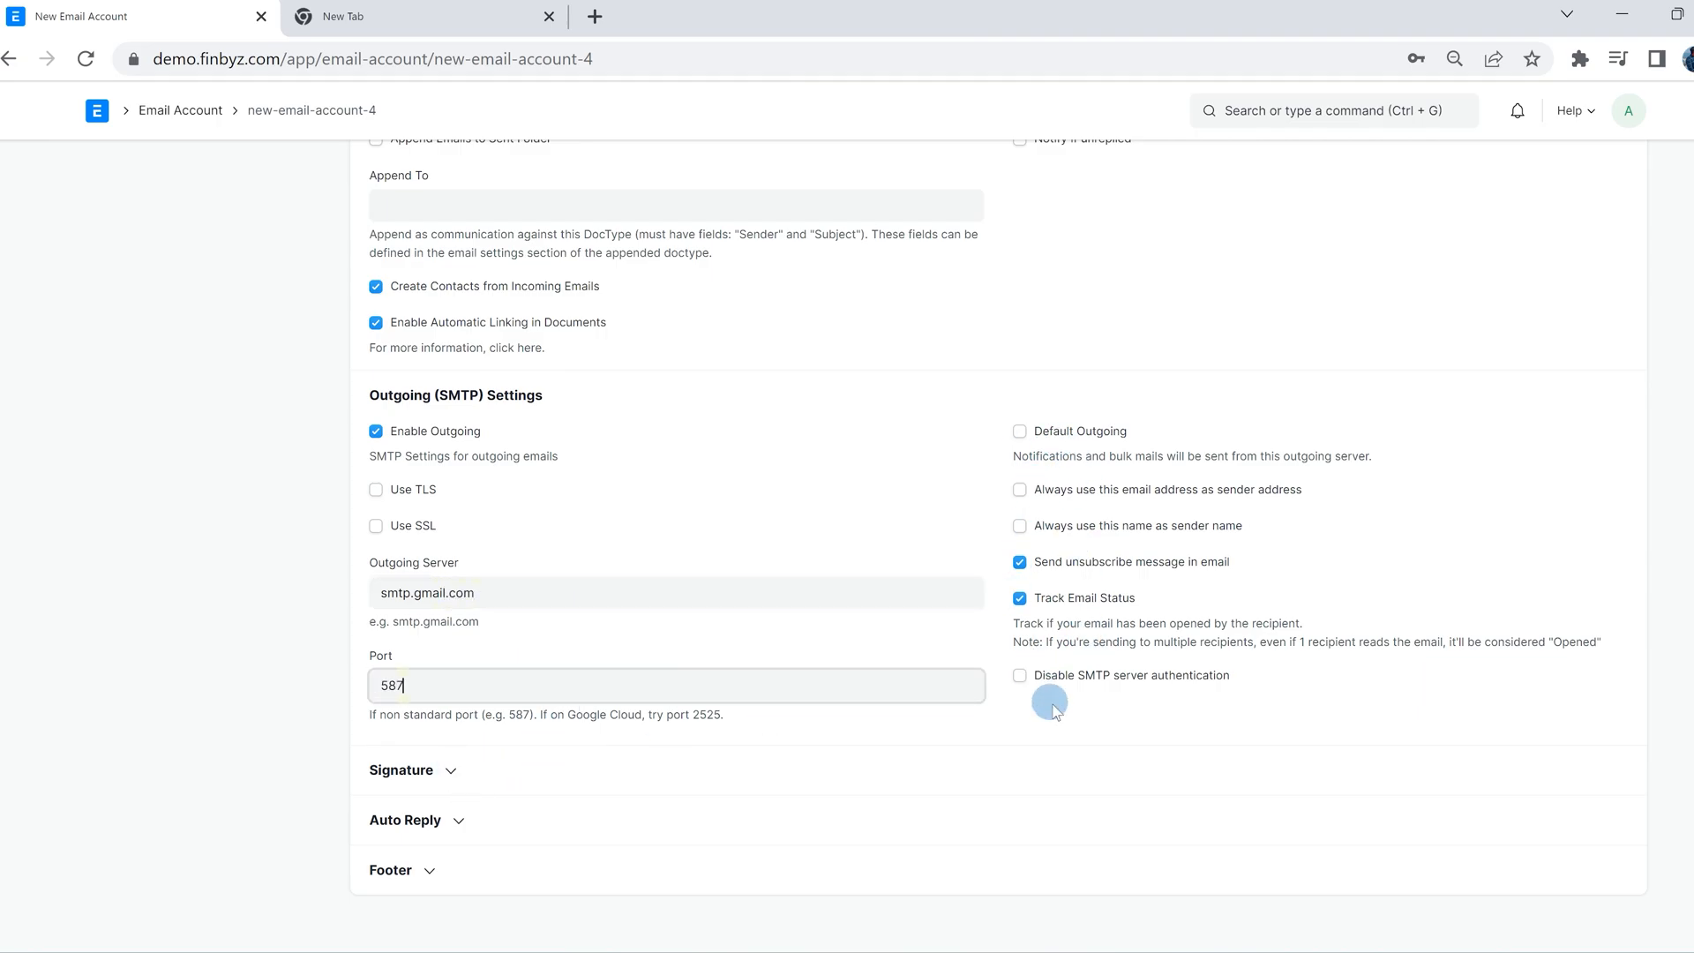
pyautogui.click(401, 771)
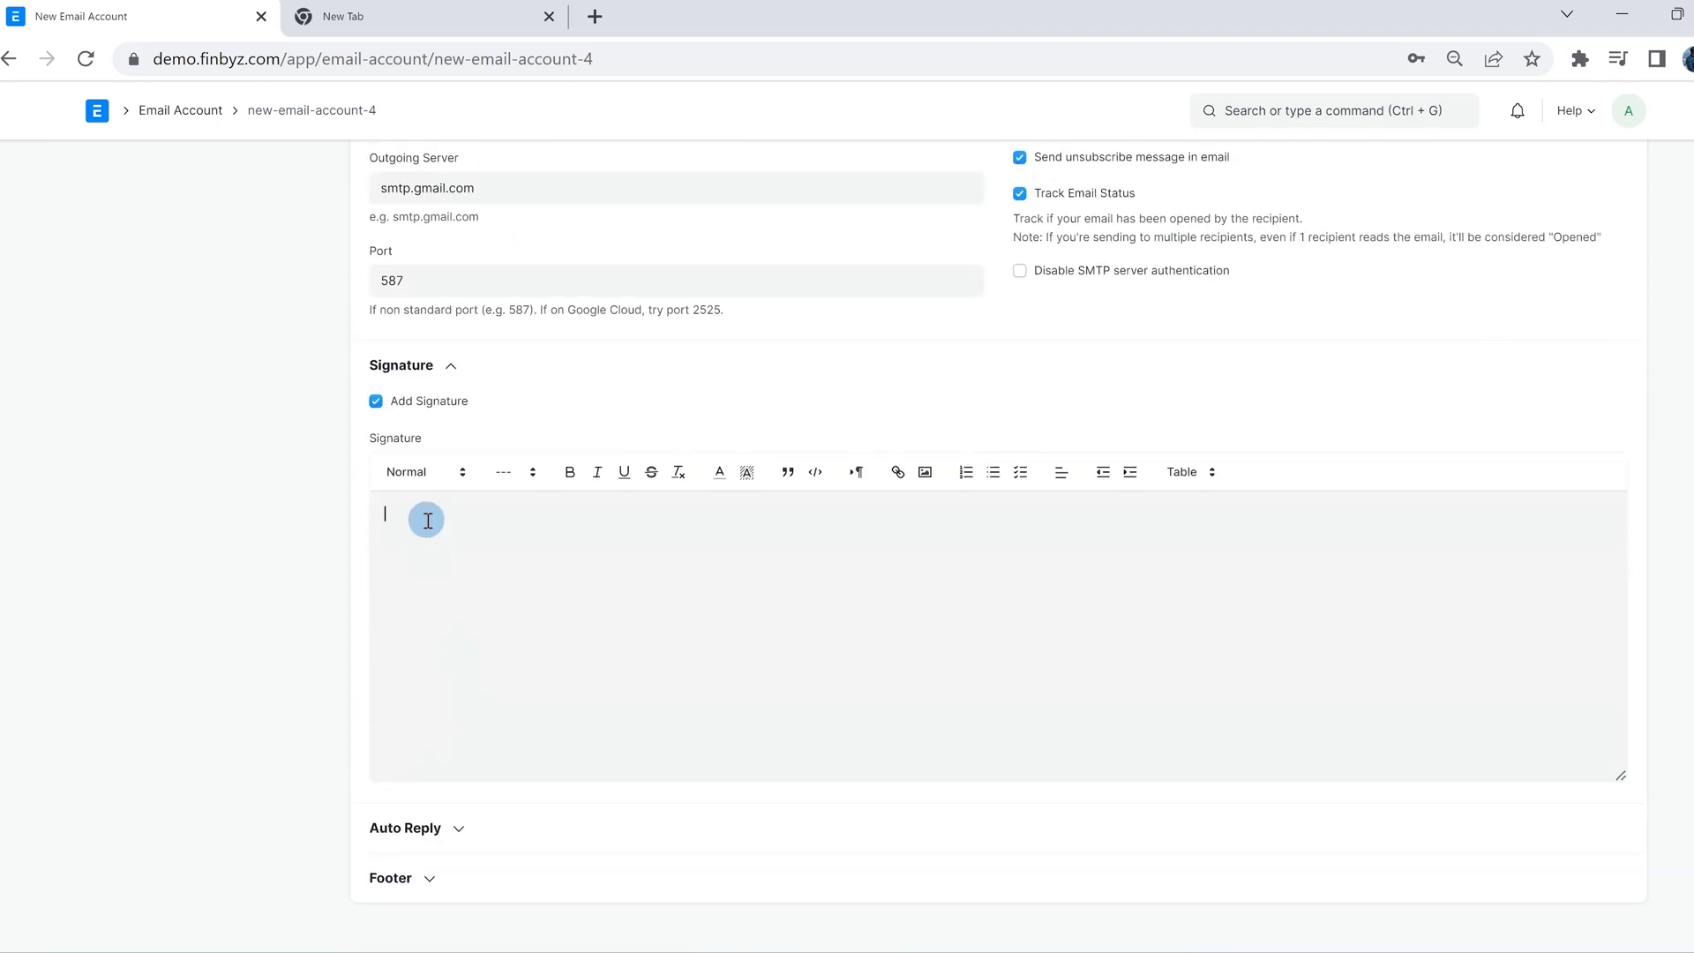
pyautogui.write('thanks and regards')
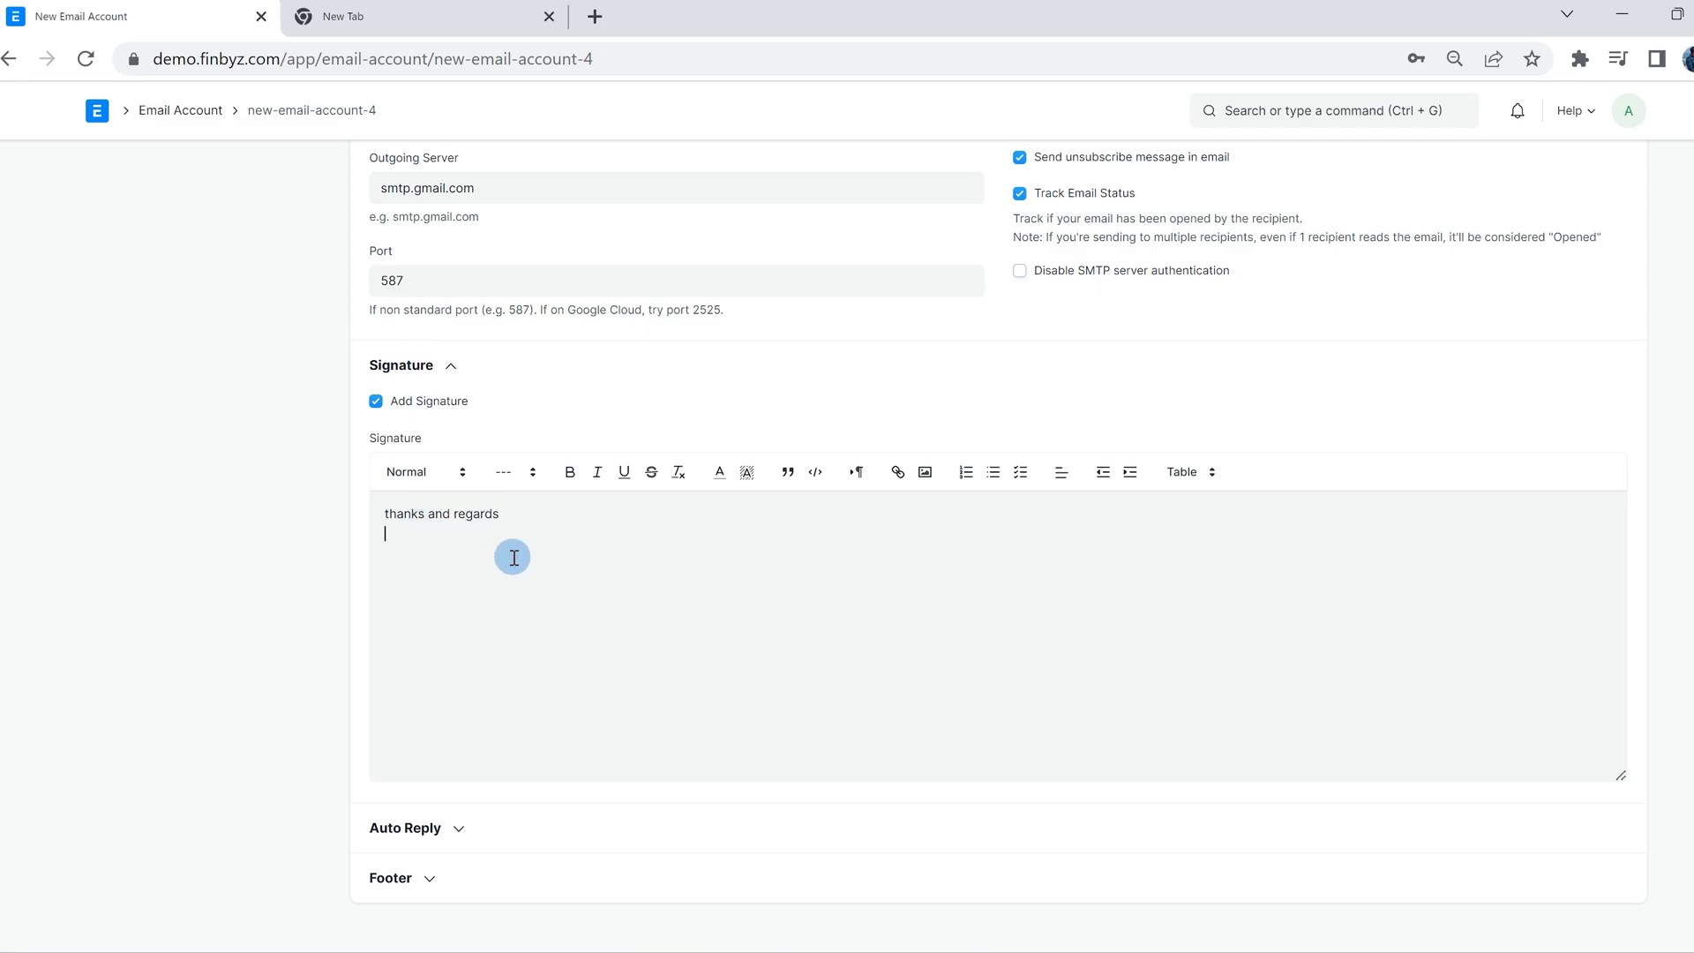